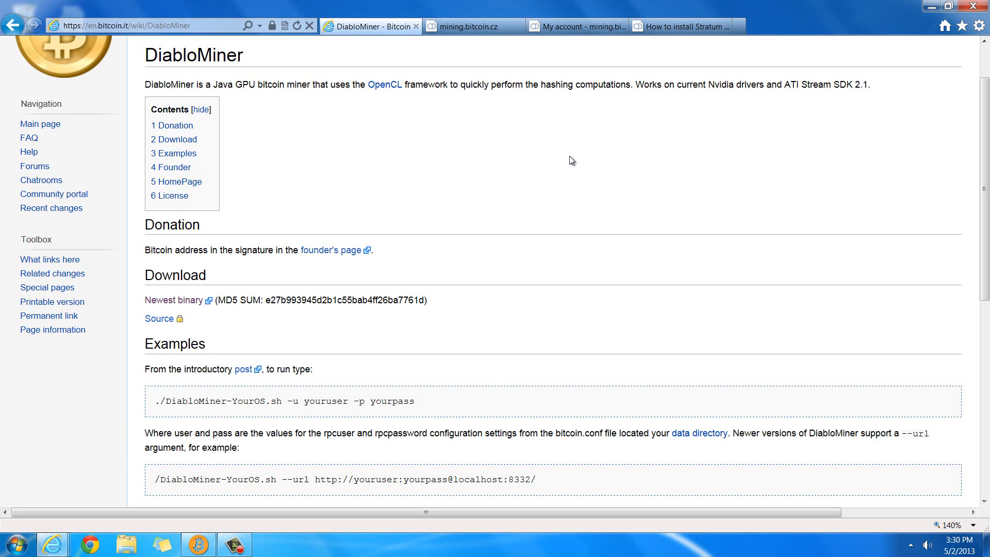
pyautogui.moveTo(572, 173)
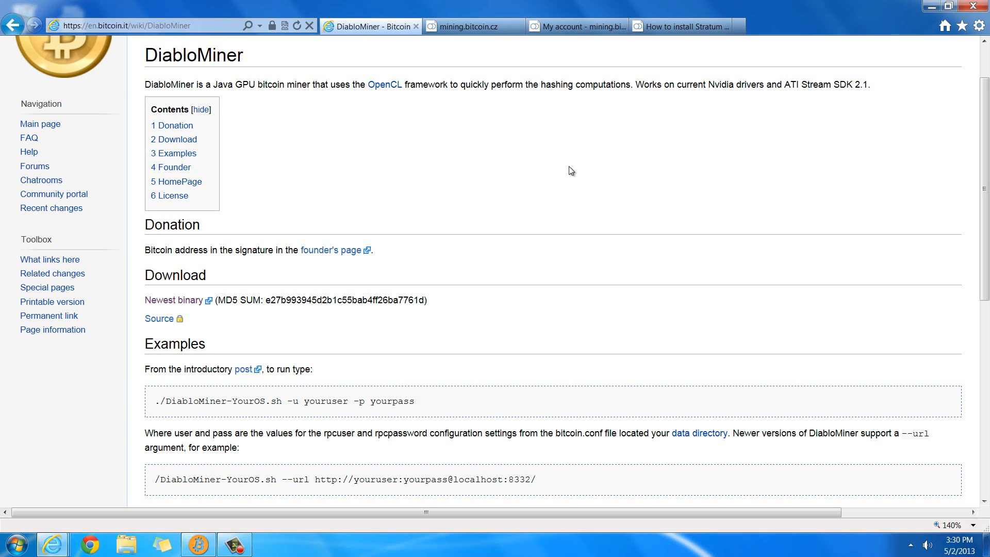
pyautogui.moveTo(442, 265)
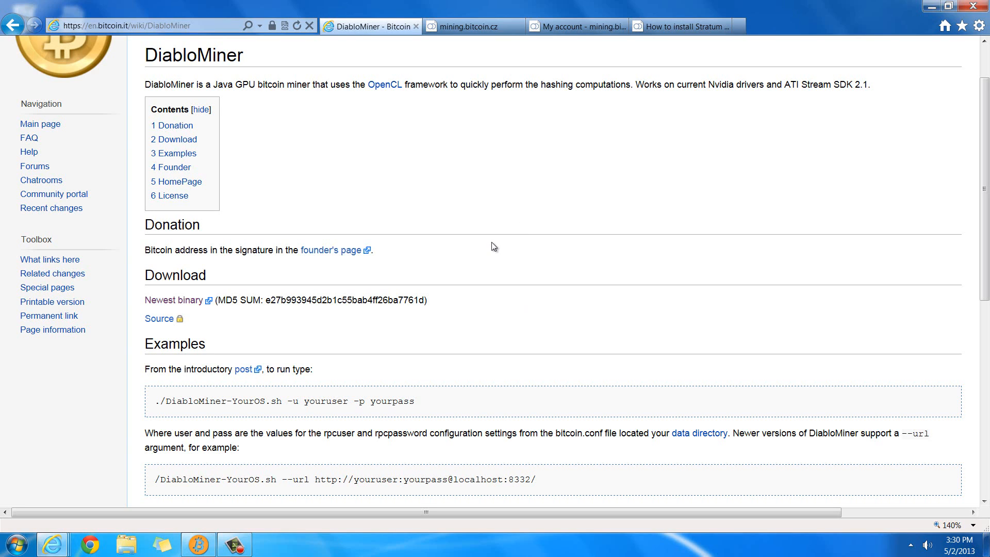
pyautogui.moveTo(522, 128)
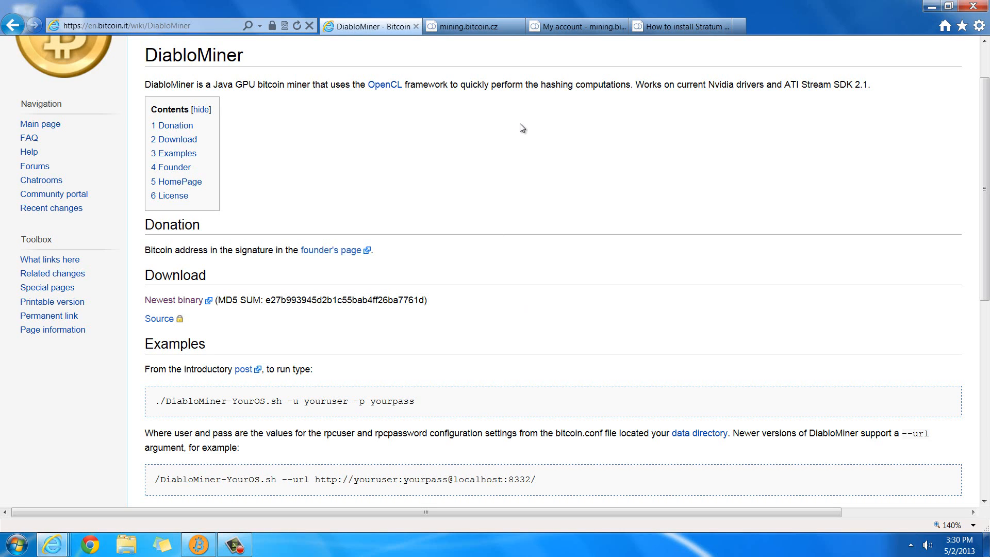
pyautogui.moveTo(501, 139)
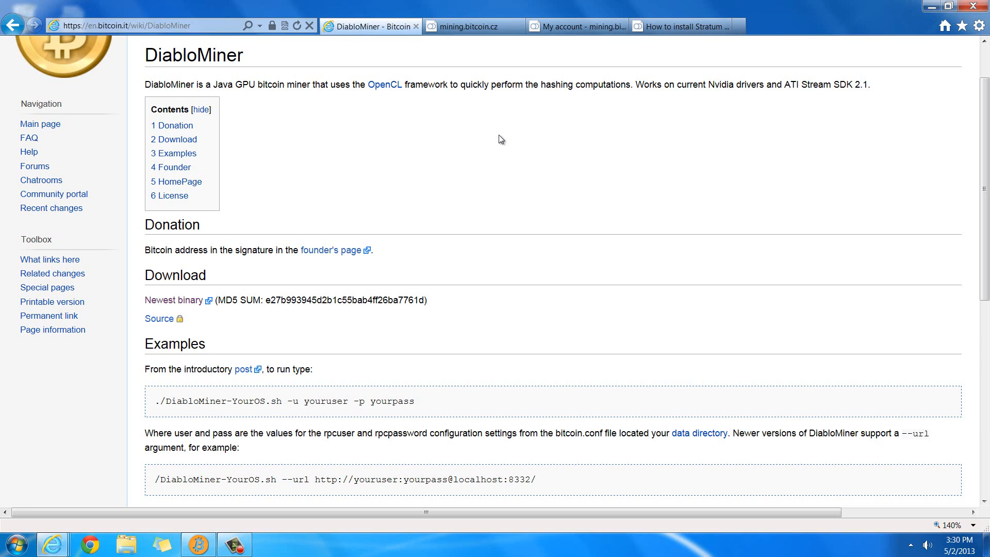
pyautogui.moveTo(486, 226)
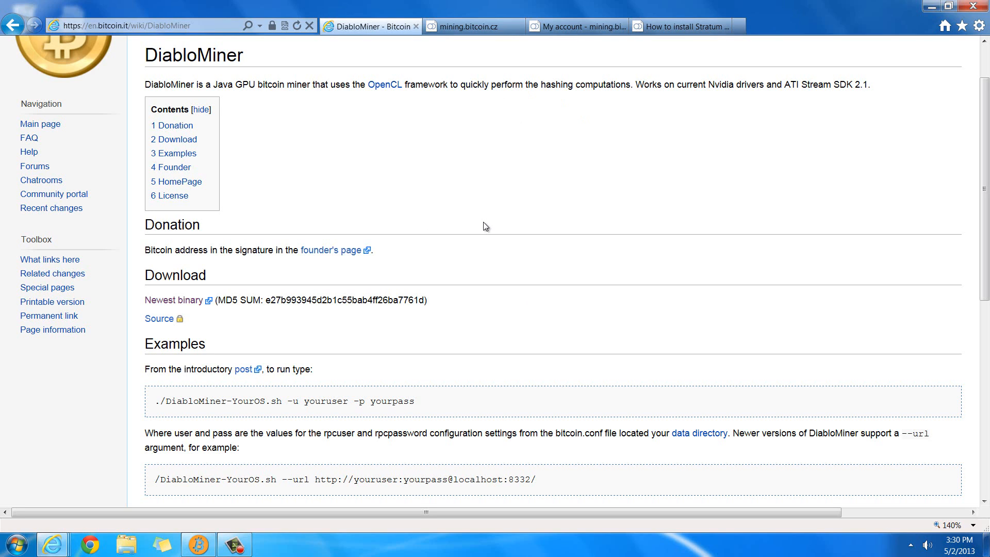
pyautogui.moveTo(405, 190)
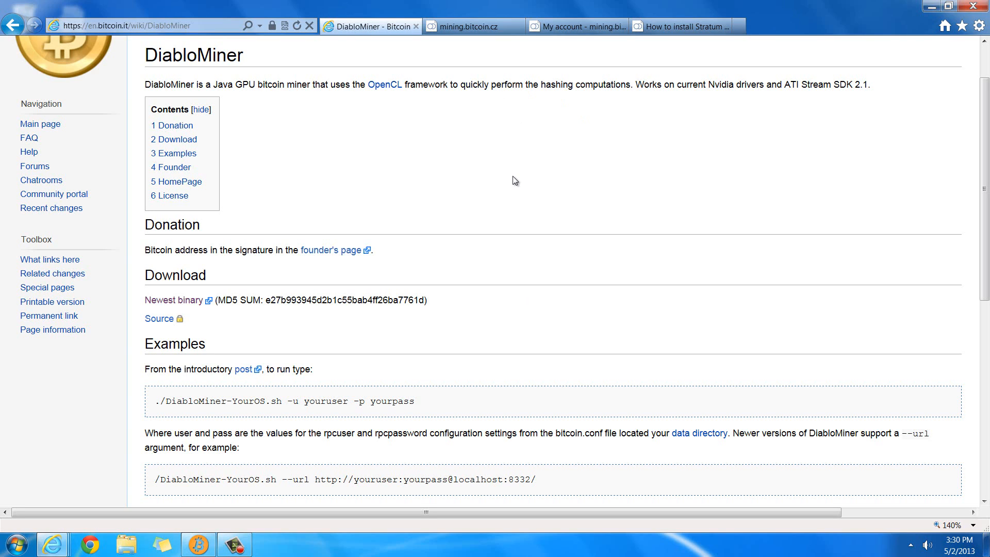
pyautogui.moveTo(204, 319)
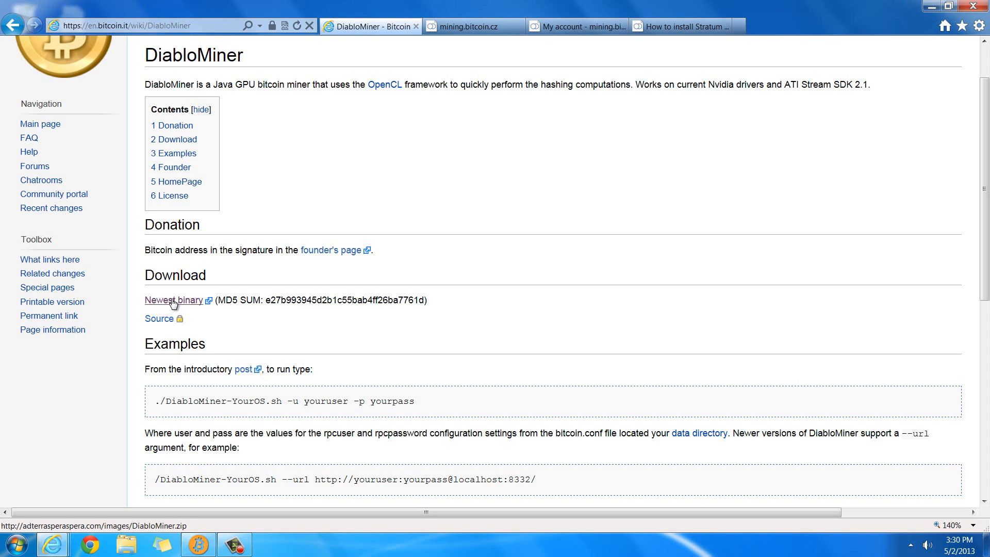
# Step: Download the newest DiabloMiner binary zip and save it to the Miners folder
pyautogui.click(174, 300)
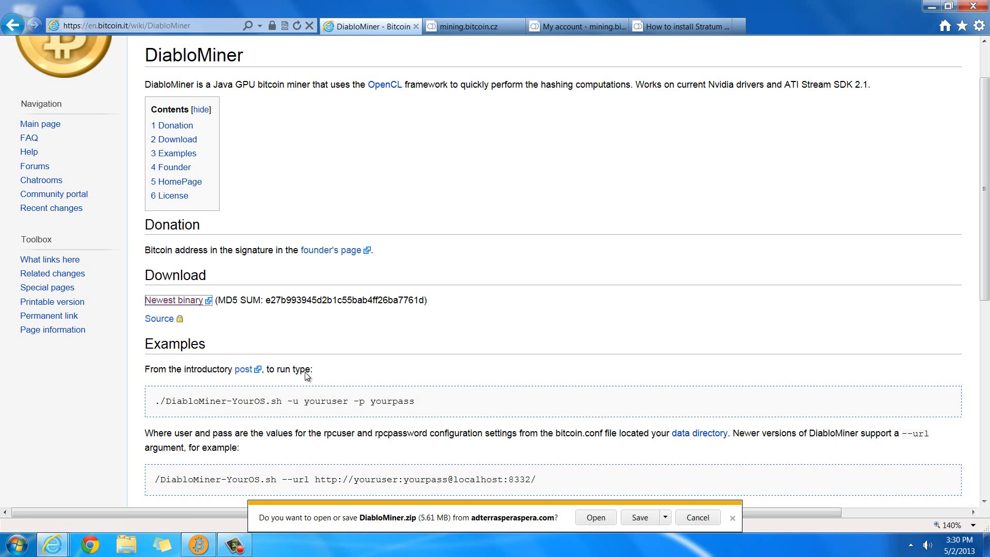
pyautogui.moveTo(422, 518)
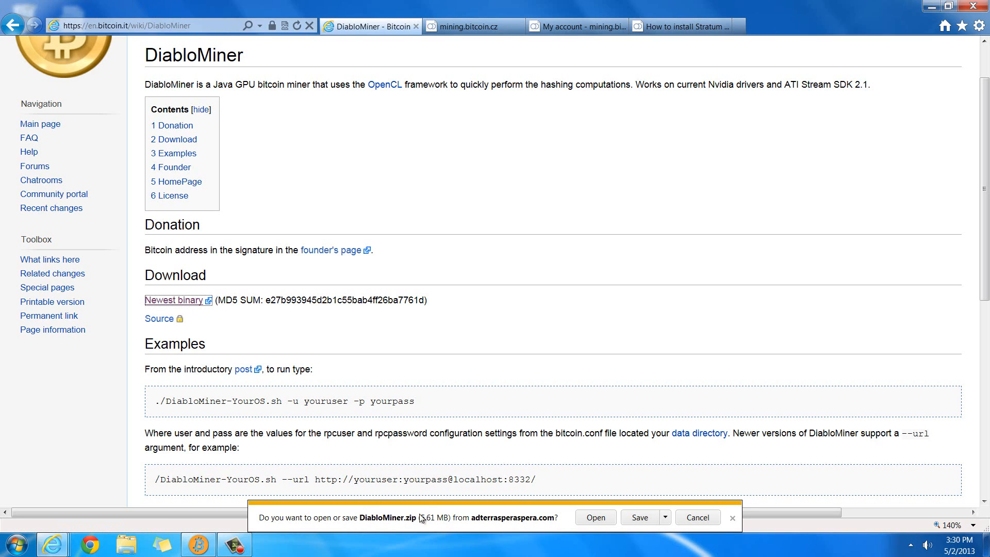
pyautogui.click(639, 517)
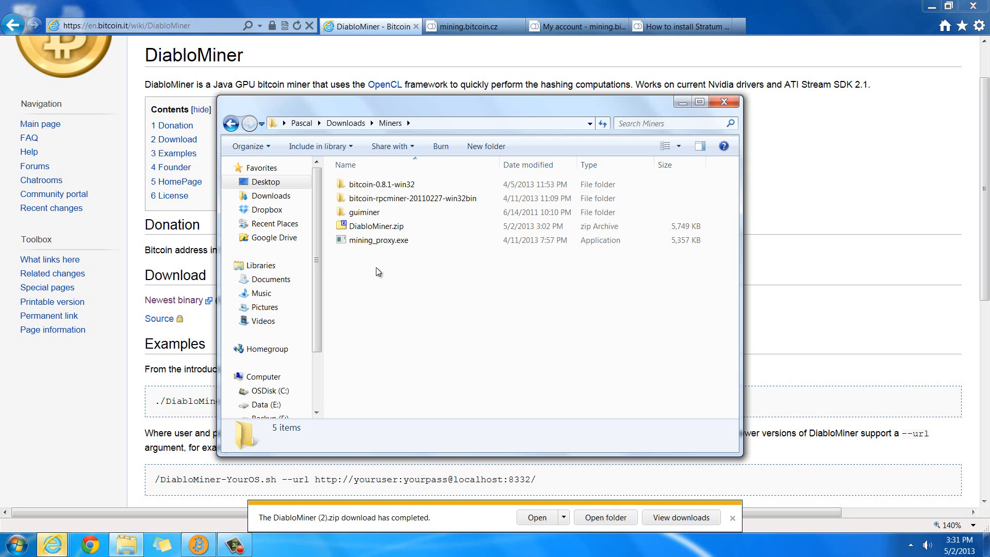
# Step: Extract DiabloMiner.zip into a DiabloMiner folder with 7-Zip
pyautogui.click(376, 226)
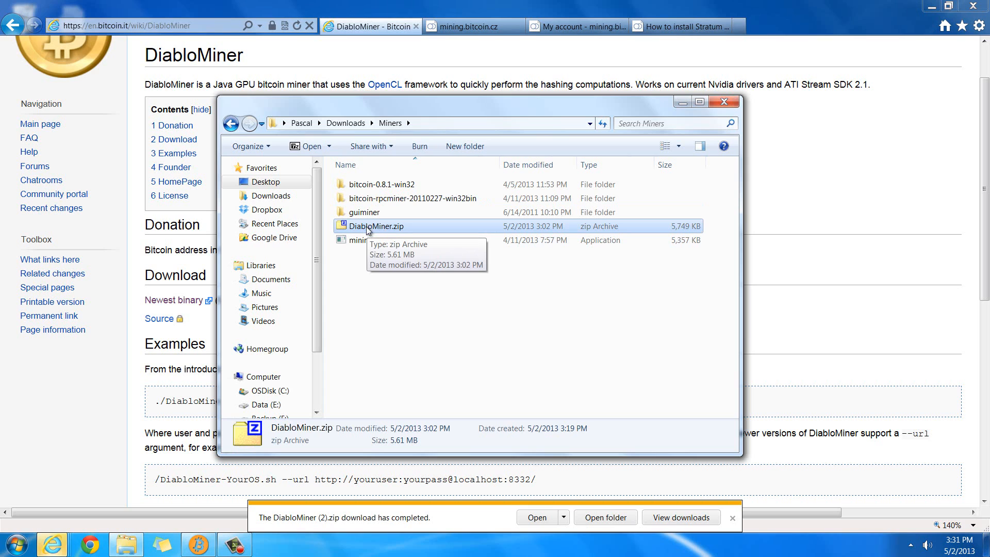
pyautogui.rightClick(377, 226)
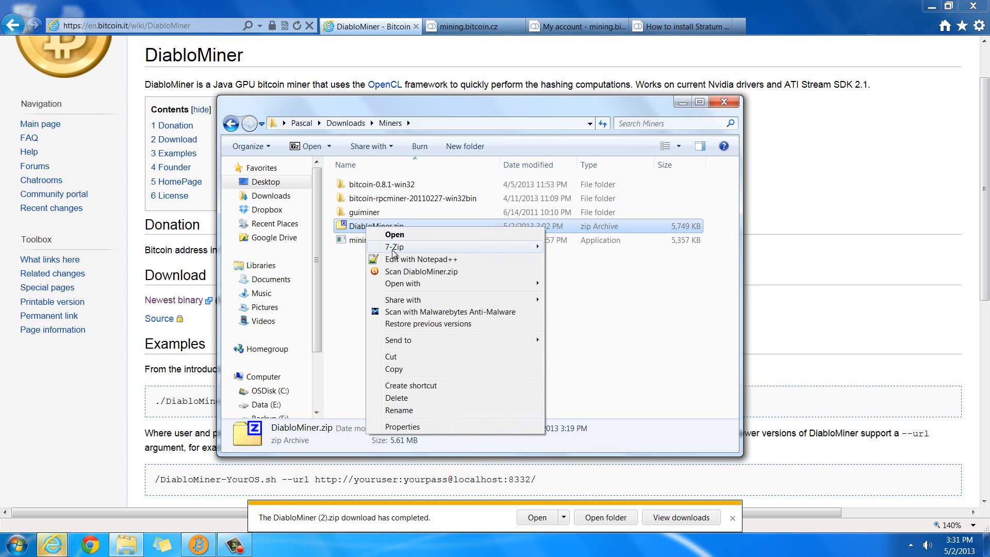
pyautogui.moveTo(394, 246)
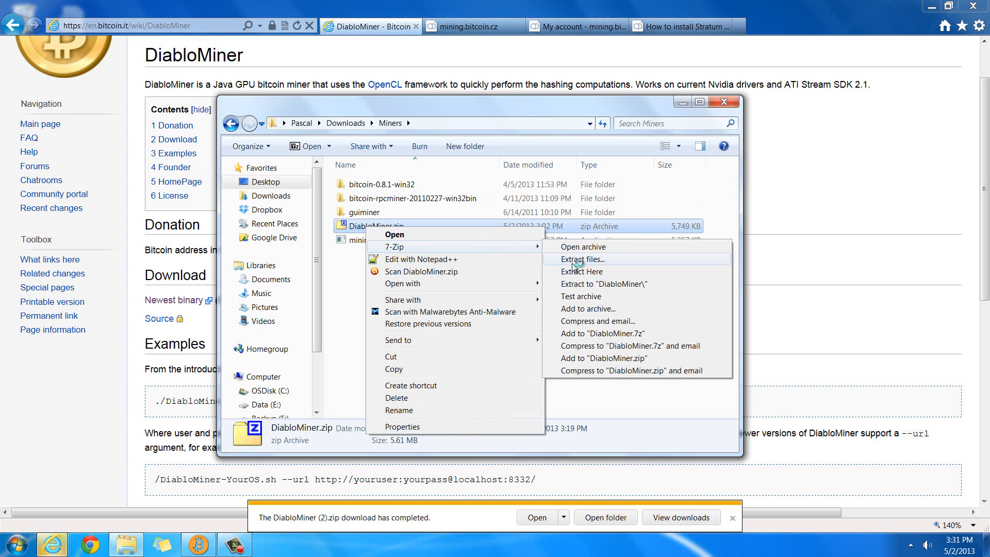
pyautogui.click(581, 260)
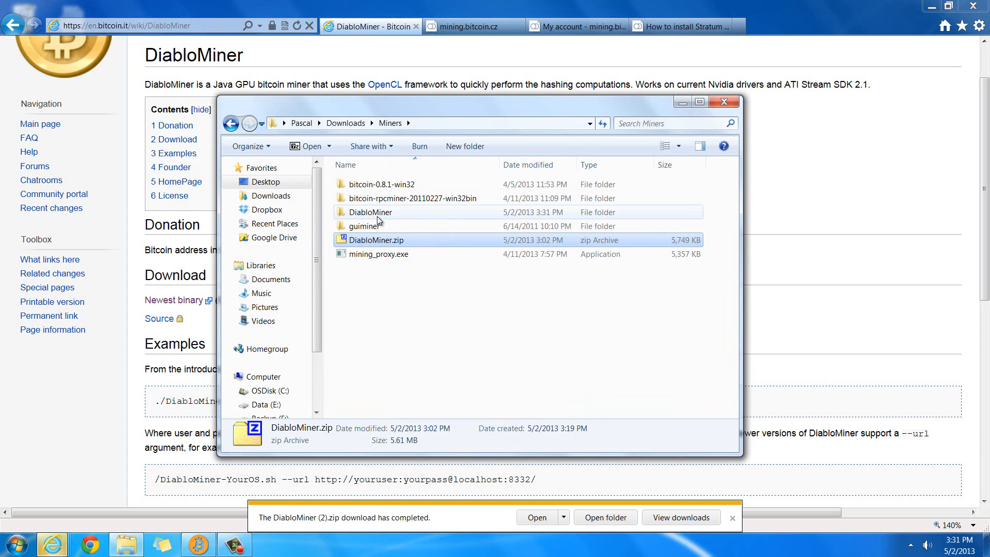
# Step: Go into the nested DiabloMiner folder holding the executable, shell scripts and README
pyautogui.doubleClick(370, 212)
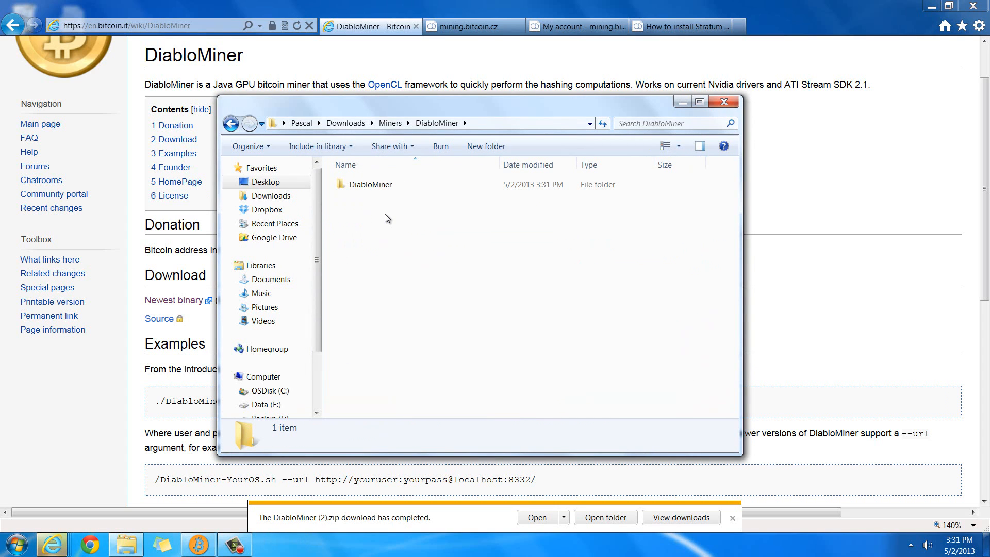
pyautogui.doubleClick(371, 184)
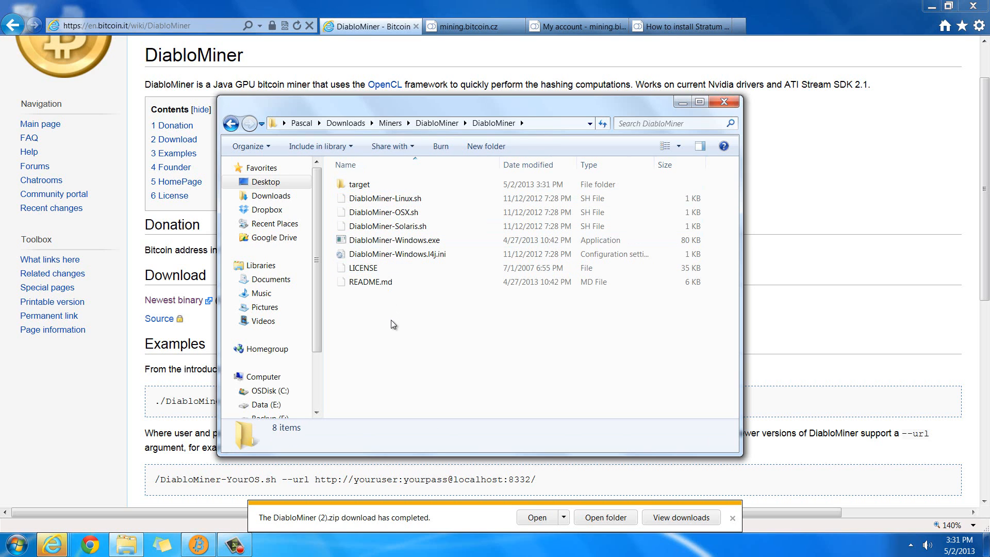
pyautogui.moveTo(378, 318)
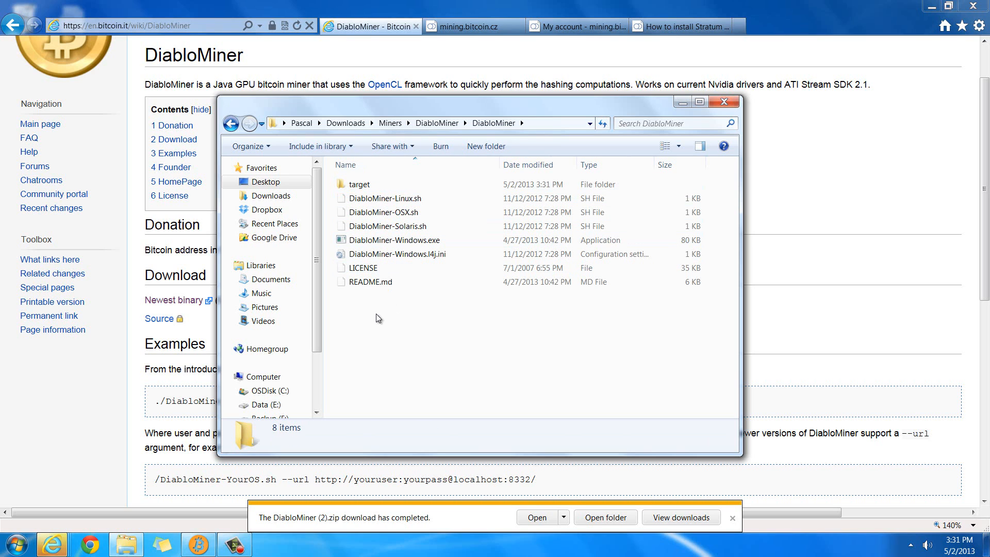
# Step: Show the mining.bitcoin.cz Run miner section with pool URLs and dismiss the download notice
pyautogui.click(471, 26)
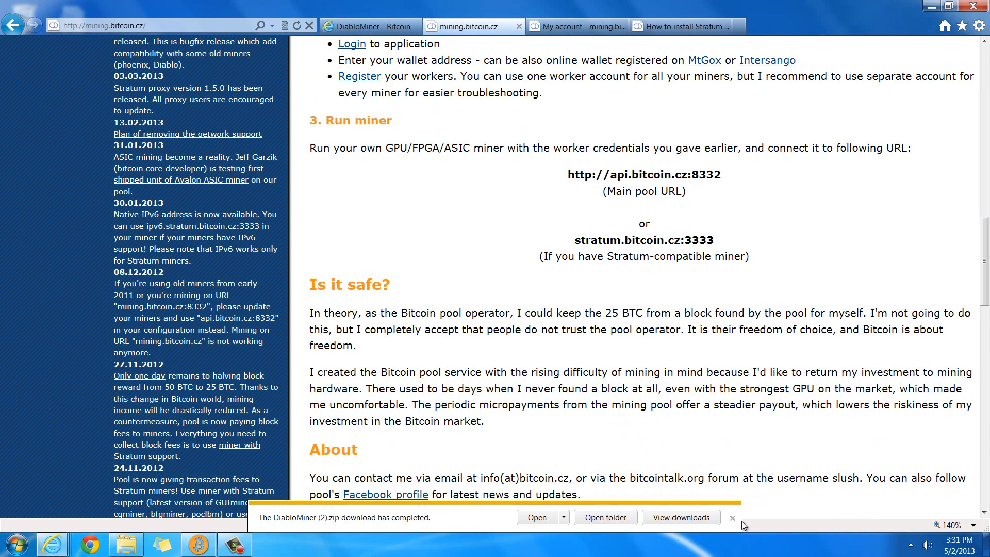
pyautogui.click(732, 516)
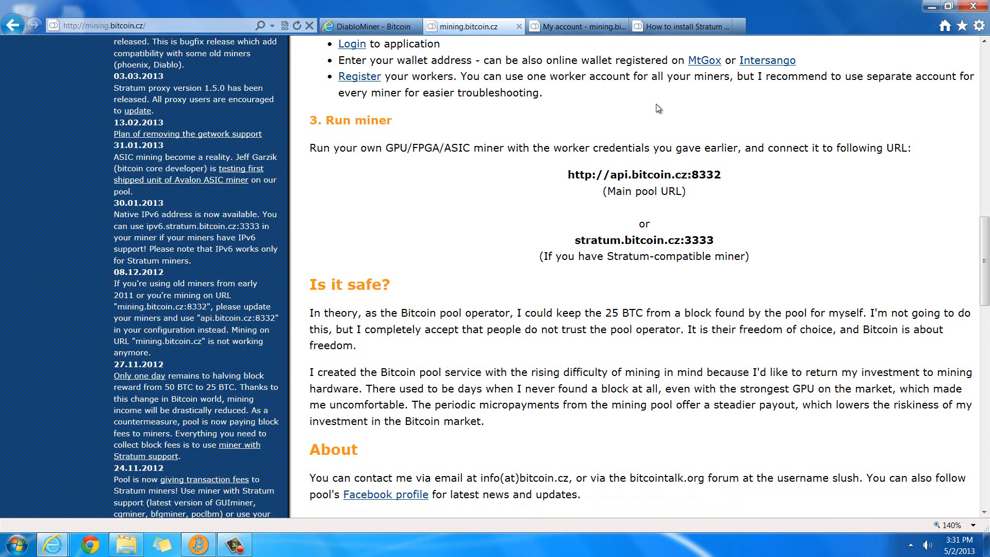
pyautogui.moveTo(550, 170)
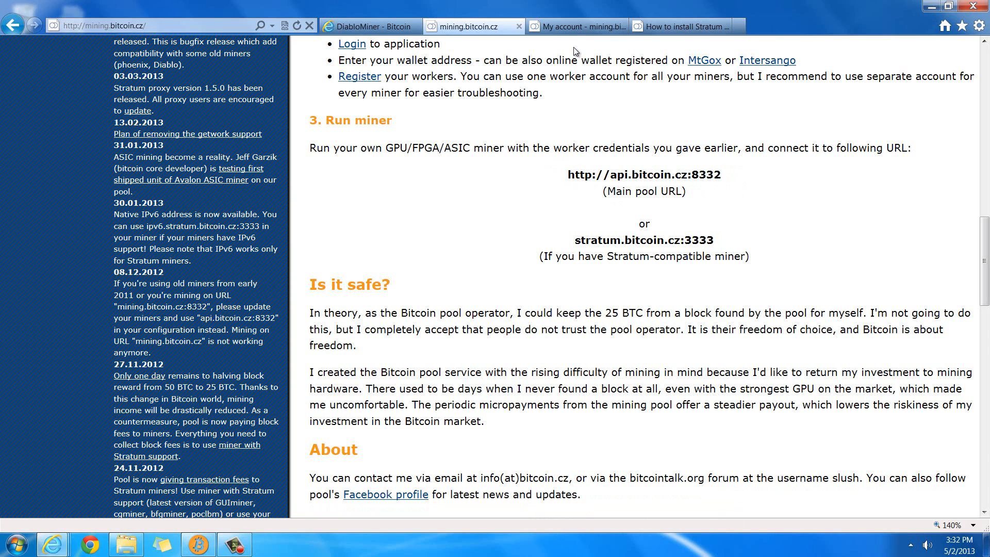
# Step: Show the My account page with workers guest, imac2 and worker1, selecting the guest login name
pyautogui.click(575, 26)
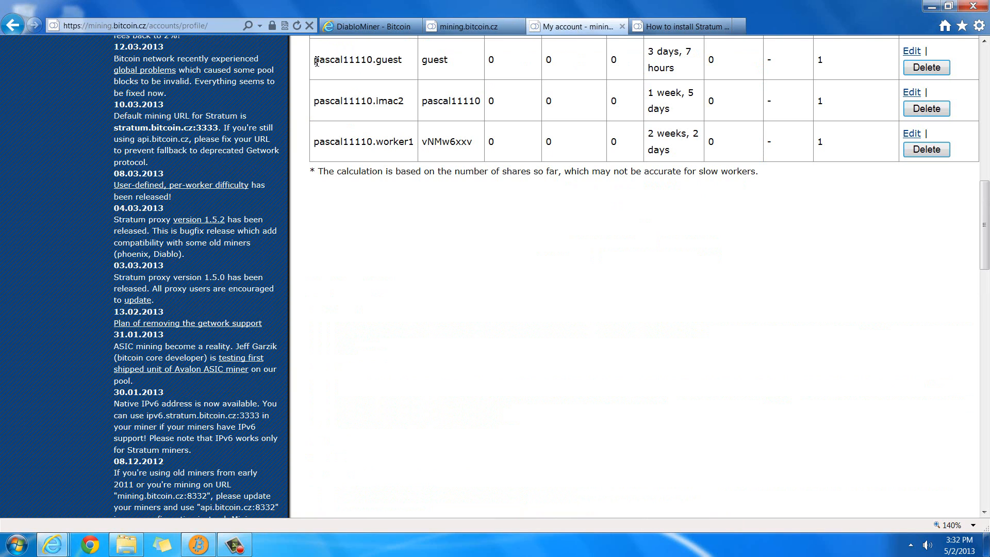
pyautogui.doubleClick(434, 60)
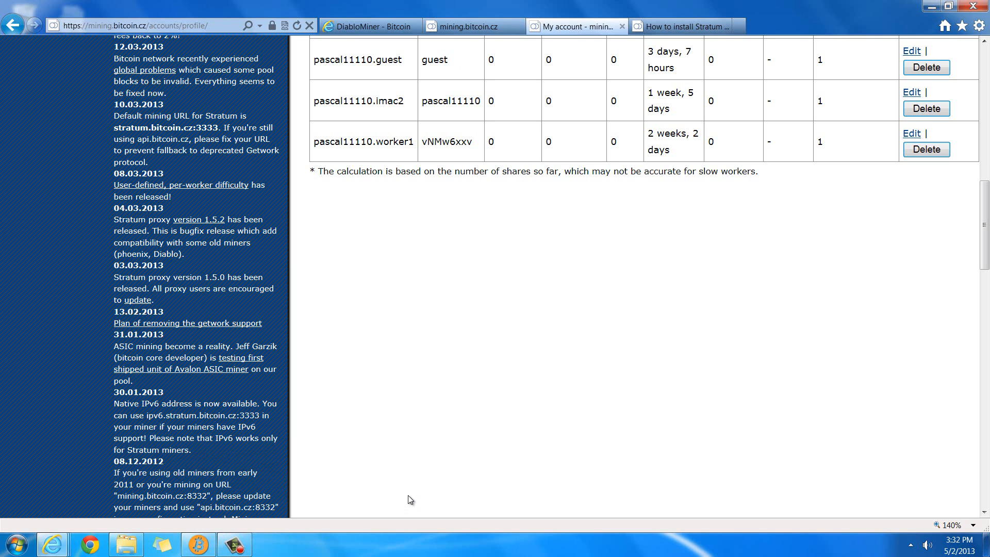
pyautogui.moveTo(567, 63)
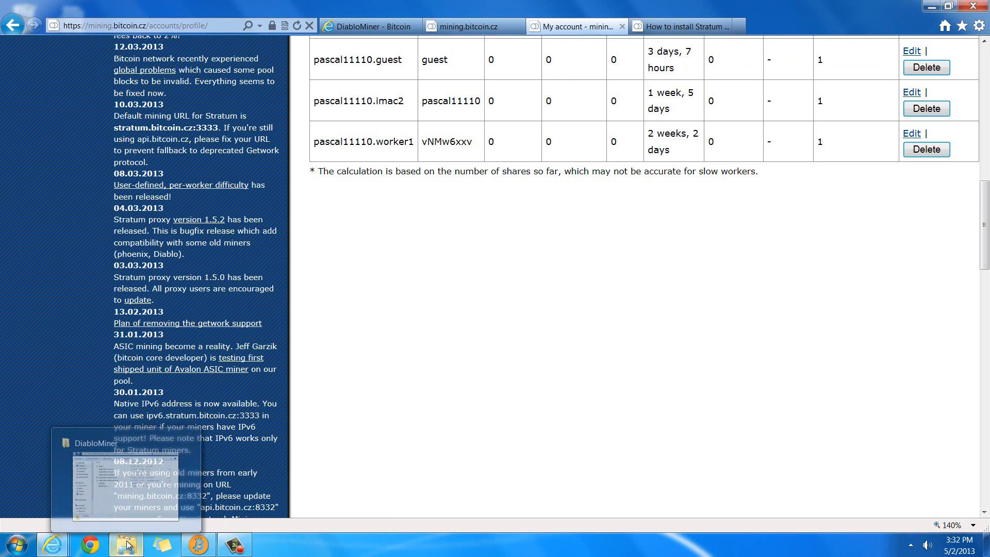
# Step: Bring the Explorer window forward and reopen the extracted DiabloMiner folder from Miners
pyautogui.click(125, 544)
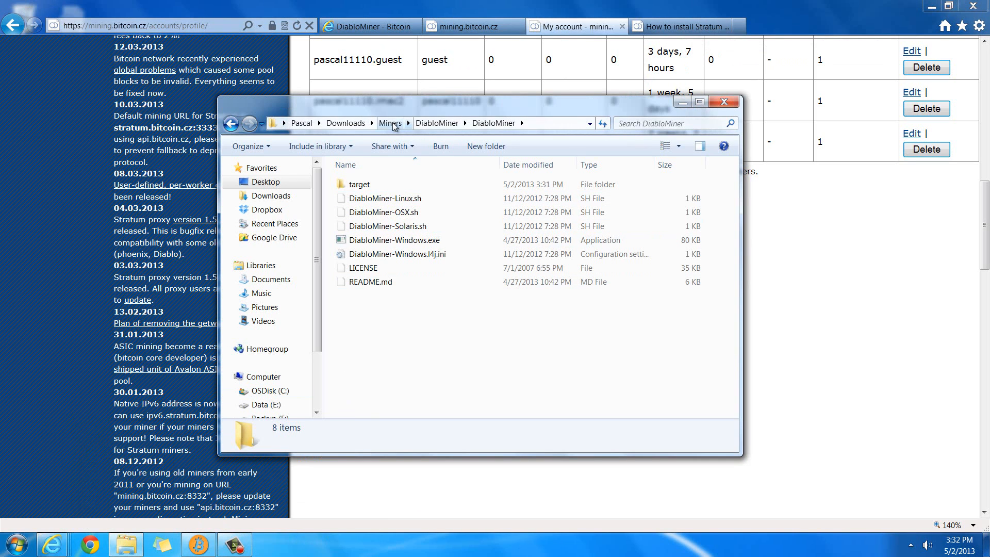
pyautogui.click(390, 123)
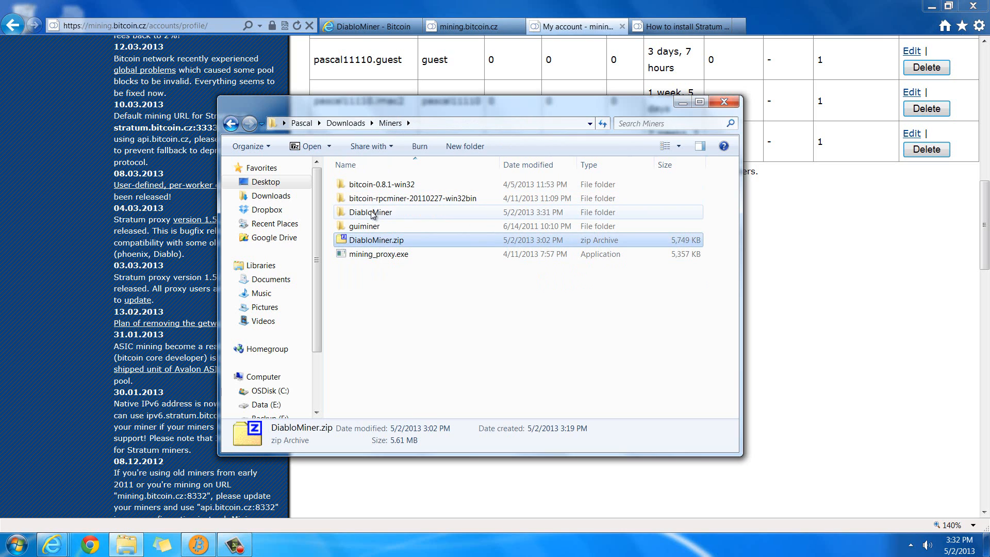
pyautogui.doubleClick(369, 212)
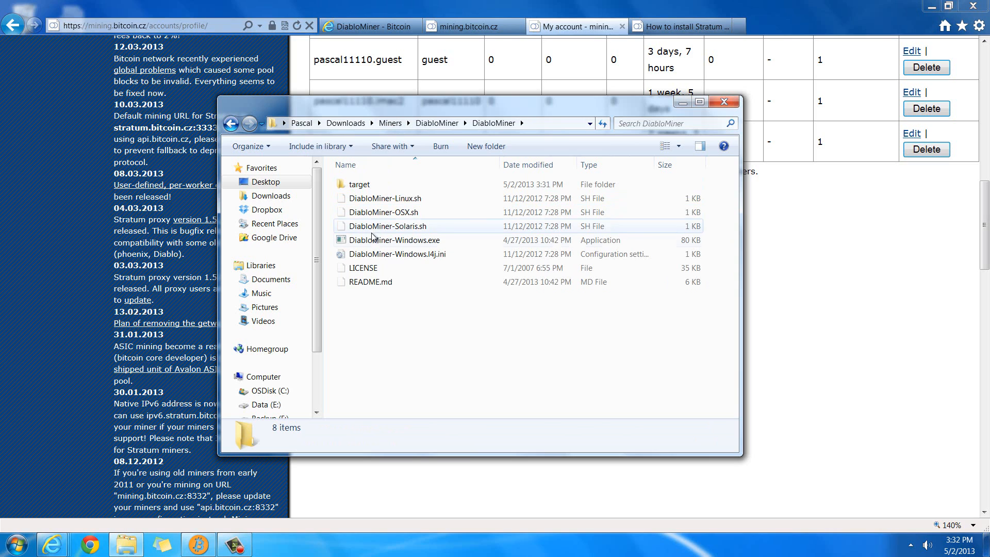
# Step: Look over DiabloMiner-Windows.exe and the OSX shell script in the folder
pyautogui.click(396, 241)
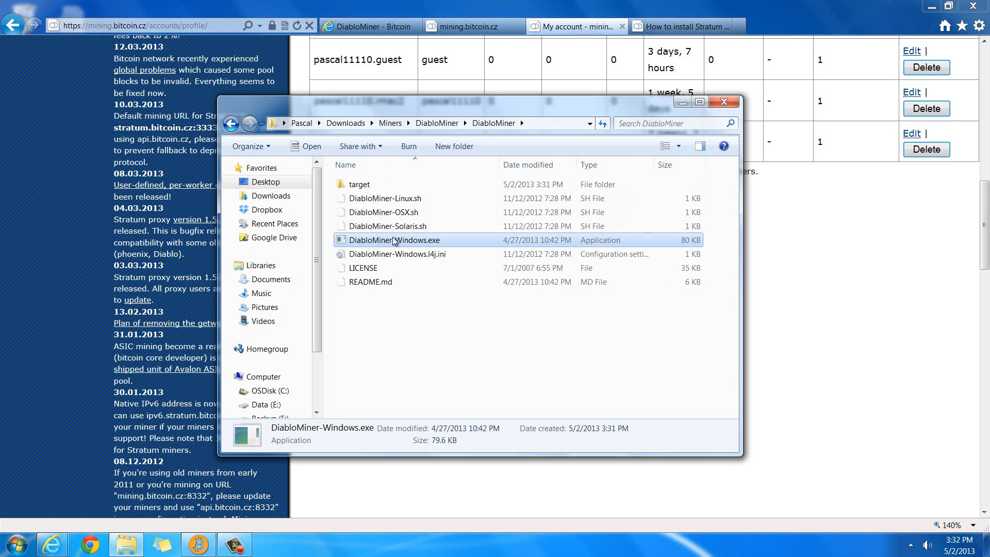
pyautogui.moveTo(396, 241)
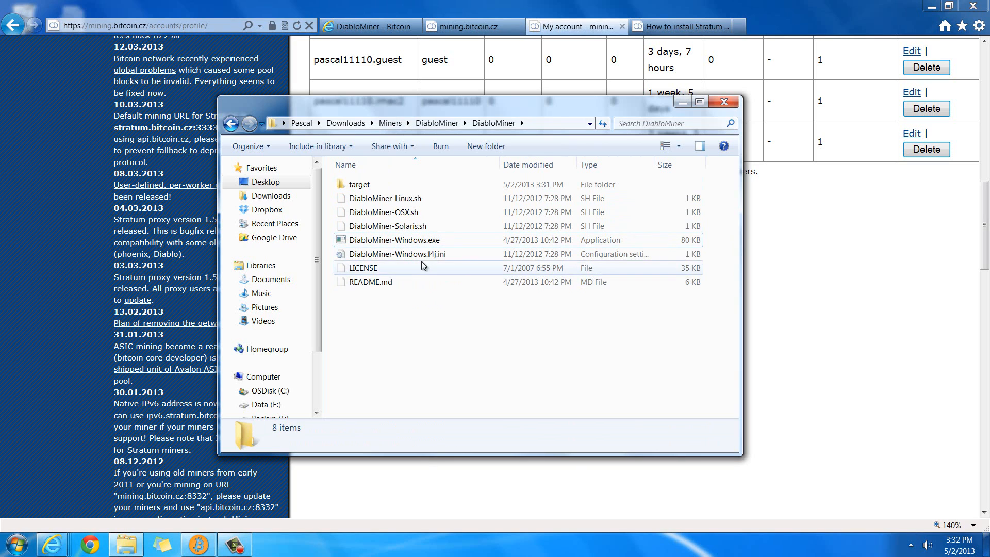
pyautogui.click(393, 240)
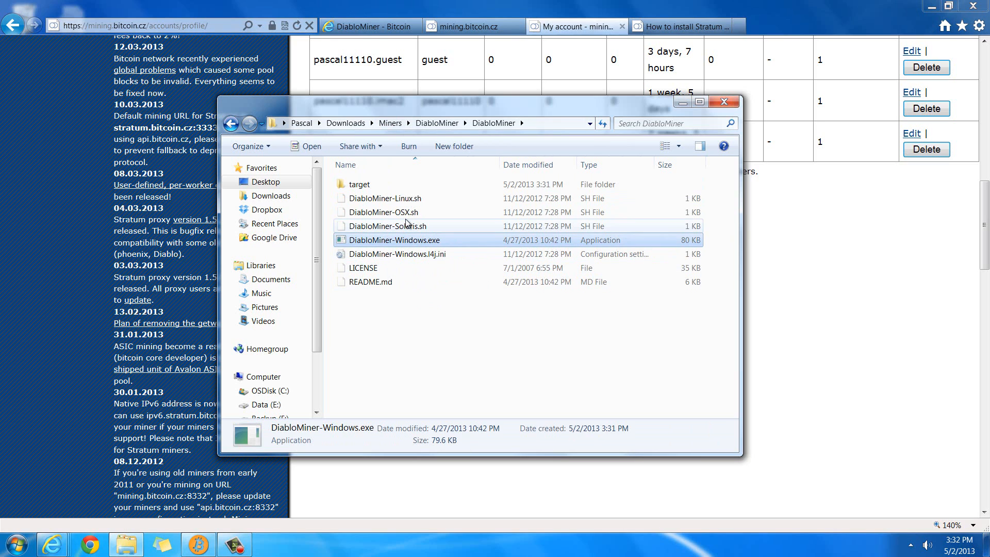
pyautogui.click(383, 212)
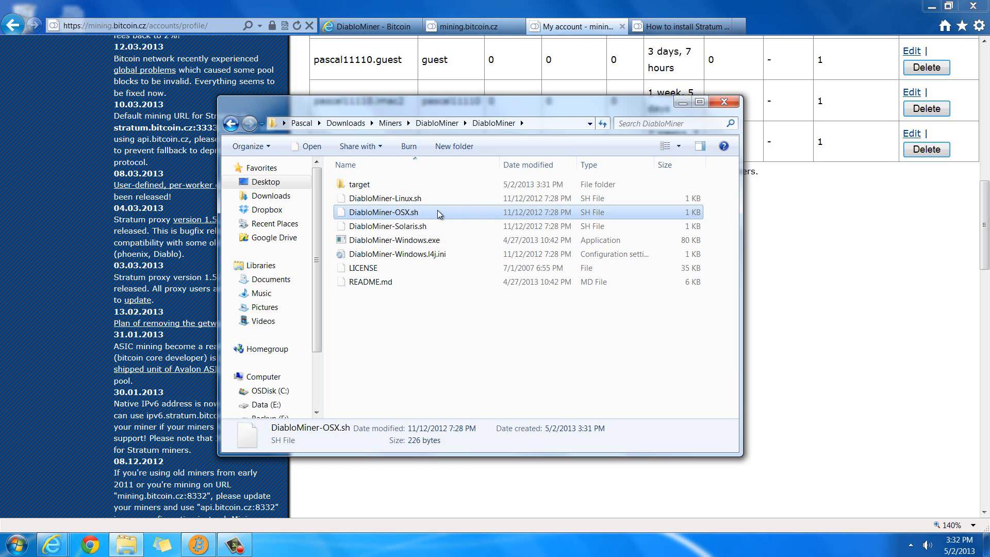
pyautogui.moveTo(441, 213)
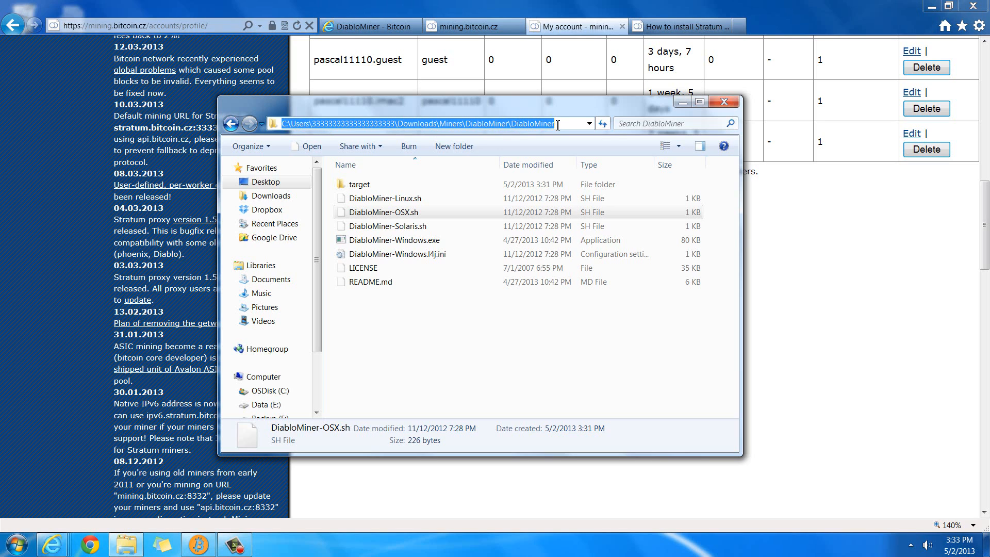
pyautogui.moveTo(262, 122)
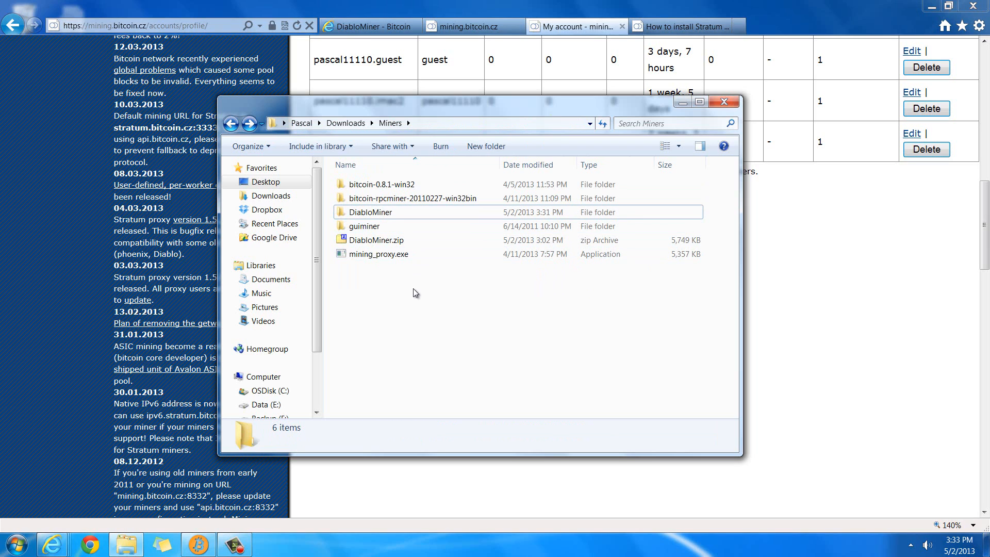
pyautogui.moveTo(474, 131)
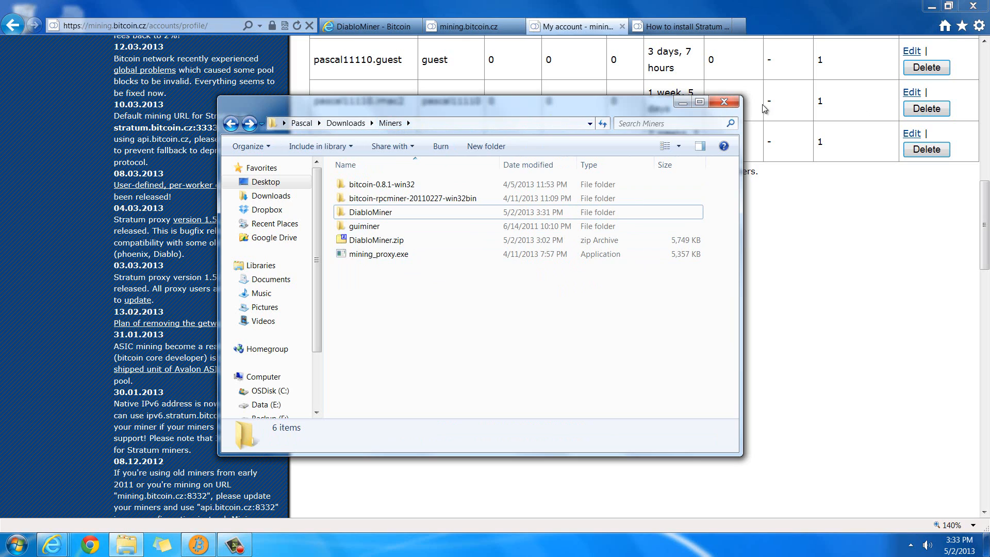
pyautogui.moveTo(723, 102)
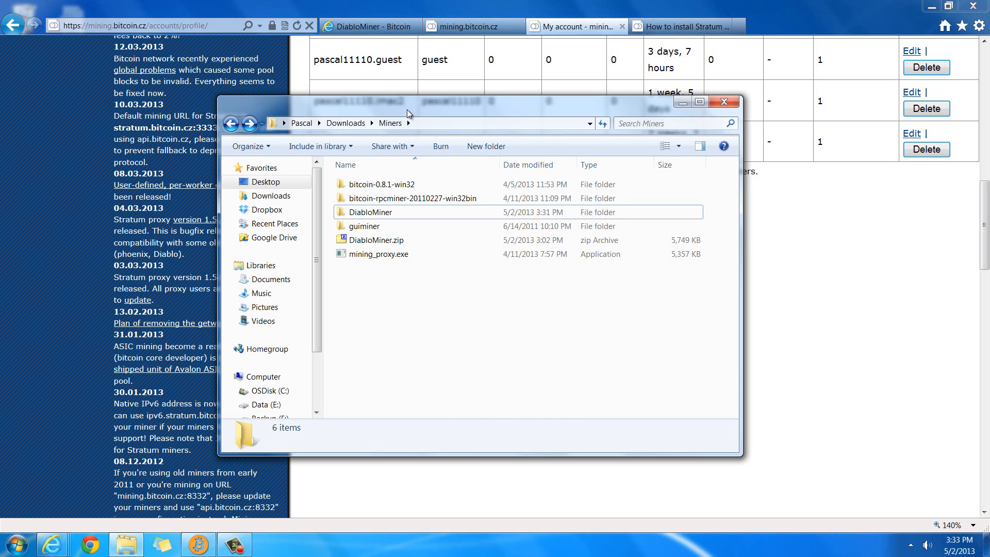
pyautogui.moveTo(209, 5)
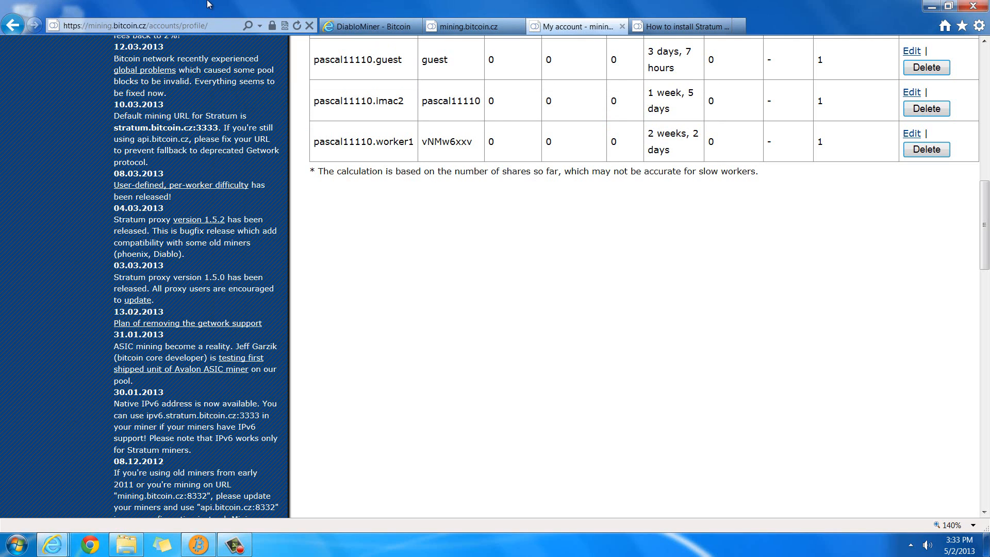
pyautogui.moveTo(244, 15)
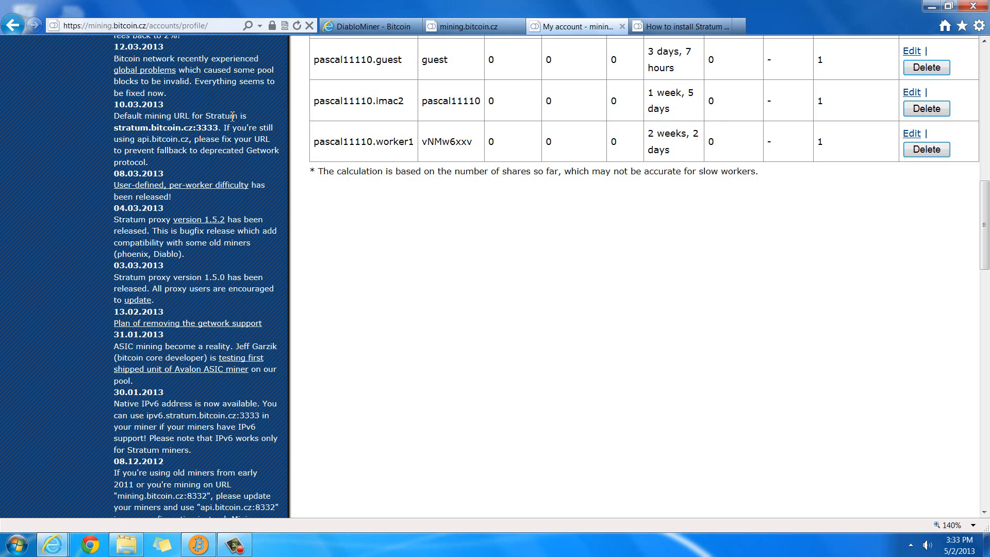
pyautogui.moveTo(449, 267)
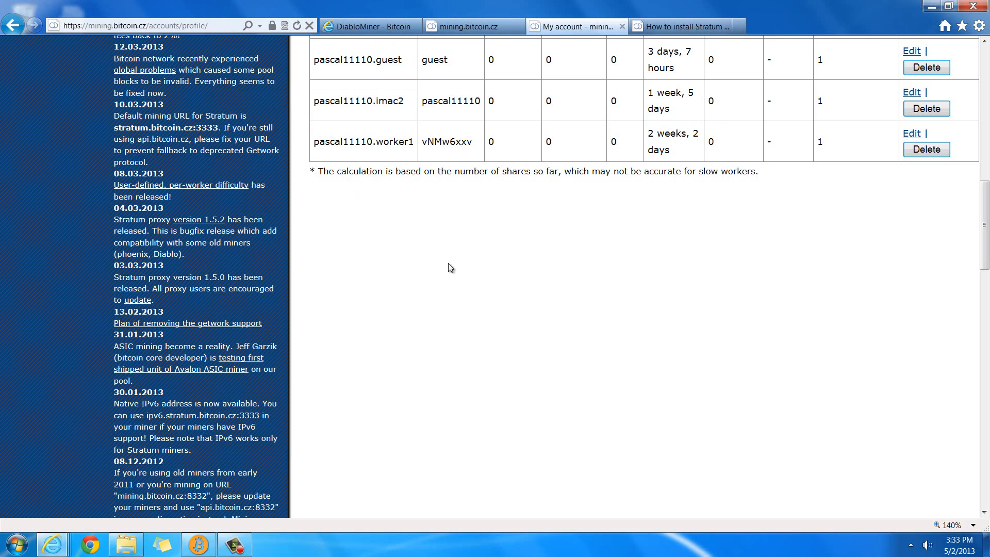
pyautogui.moveTo(466, 280)
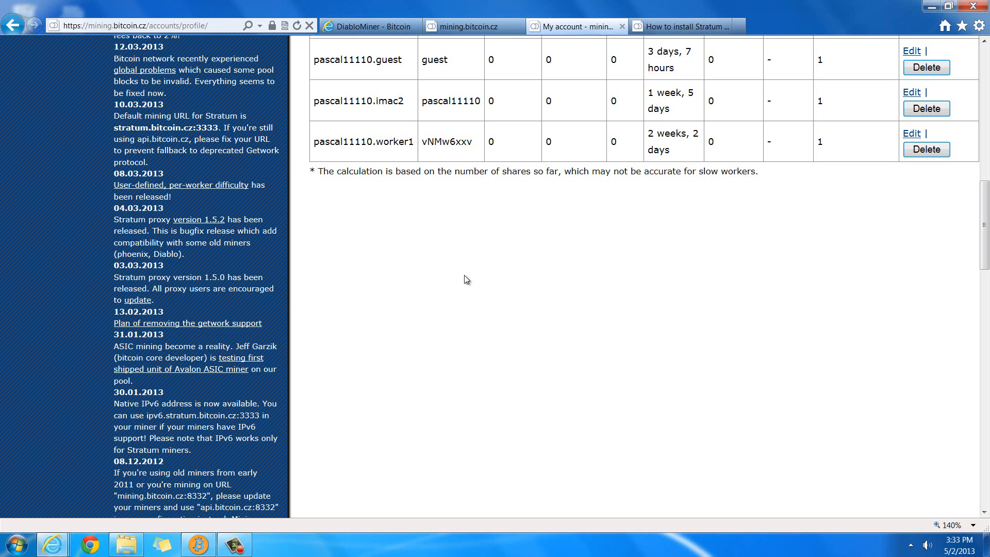
pyautogui.moveTo(416, 292)
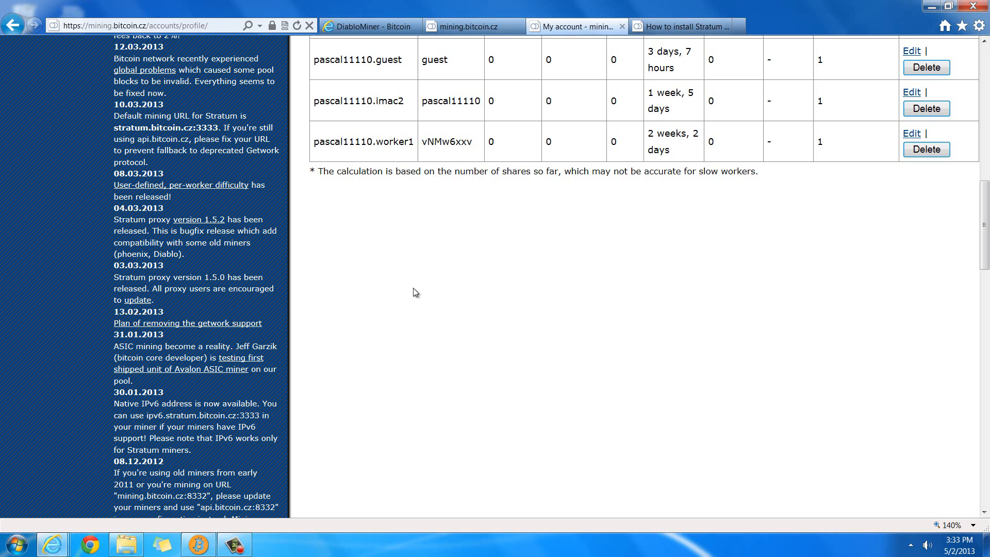
pyautogui.moveTo(365, 308)
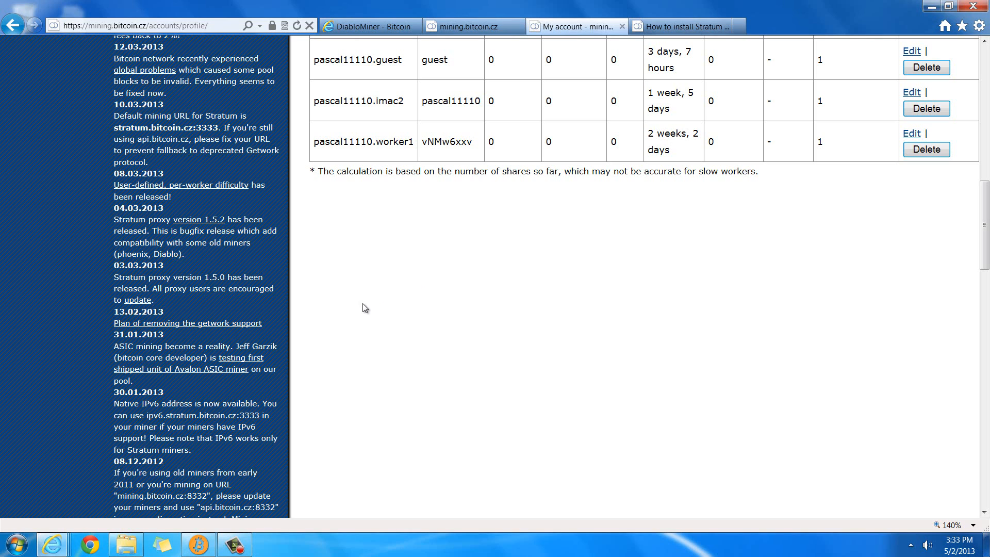
# Step: Launch a Command Prompt by searching cmd from the Start menu
pyautogui.click(13, 544)
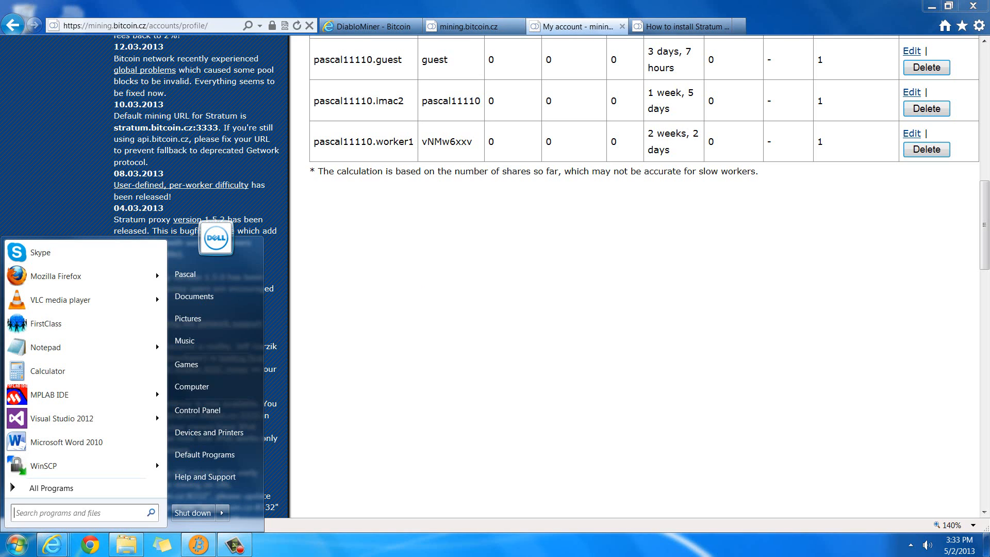
pyautogui.write('cmd')
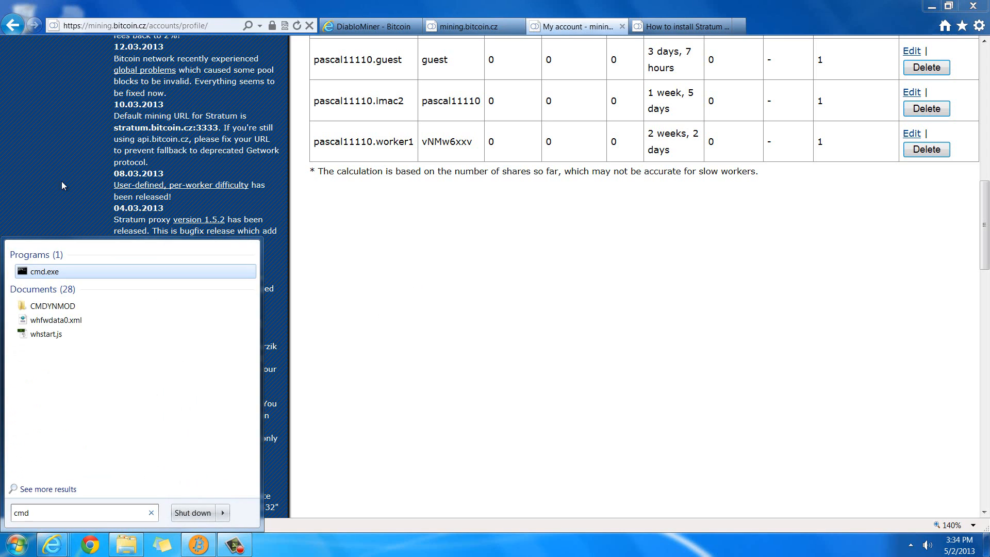
pyautogui.click(44, 271)
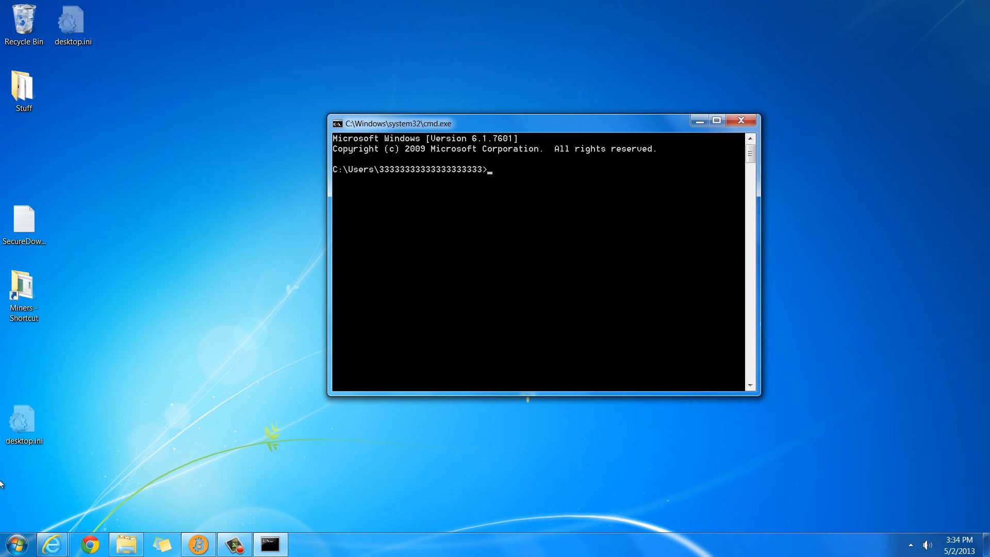
# Step: With the browser brought back, enter a cd Downloads\ command in Command Prompt, correcting the path as typed
pyautogui.click(234, 545)
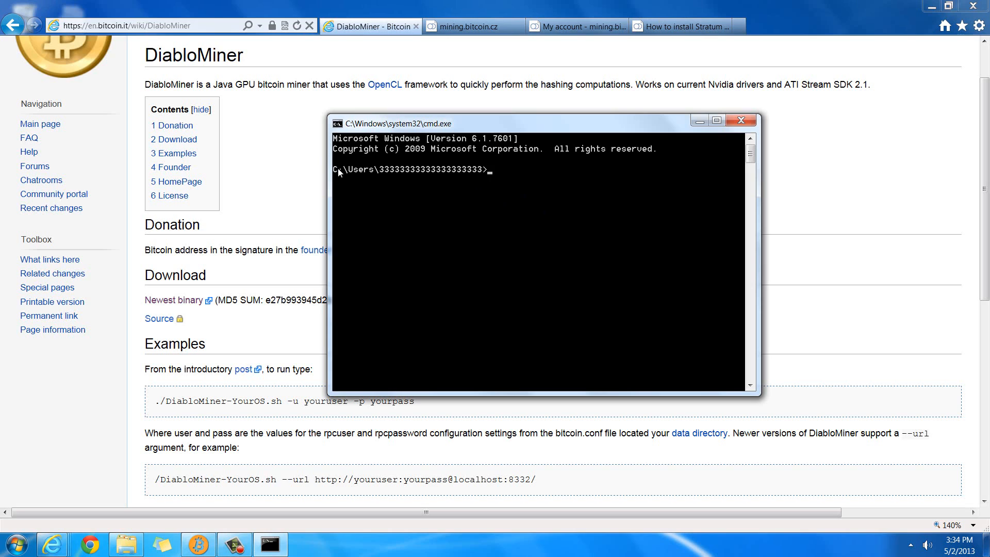
pyautogui.moveTo(378, 173)
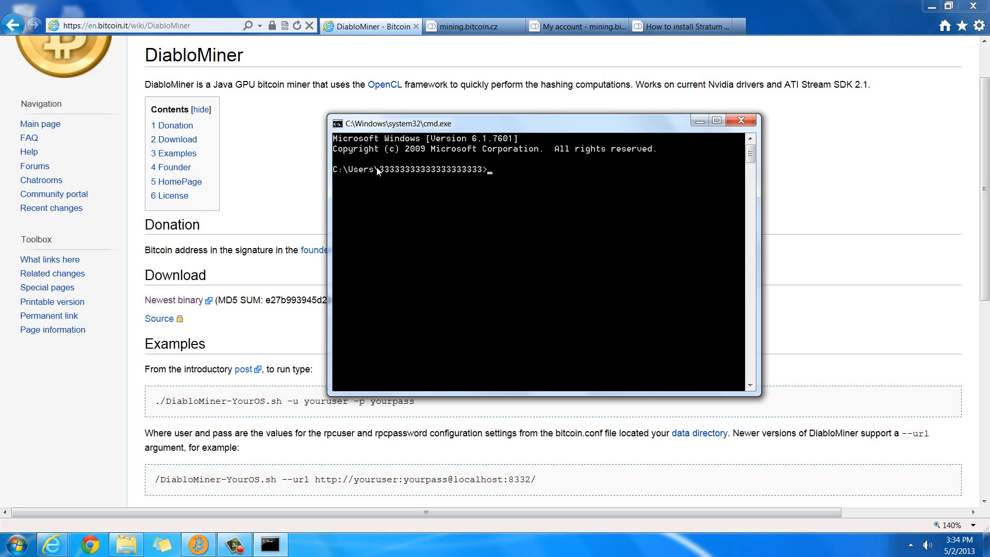
pyautogui.moveTo(428, 175)
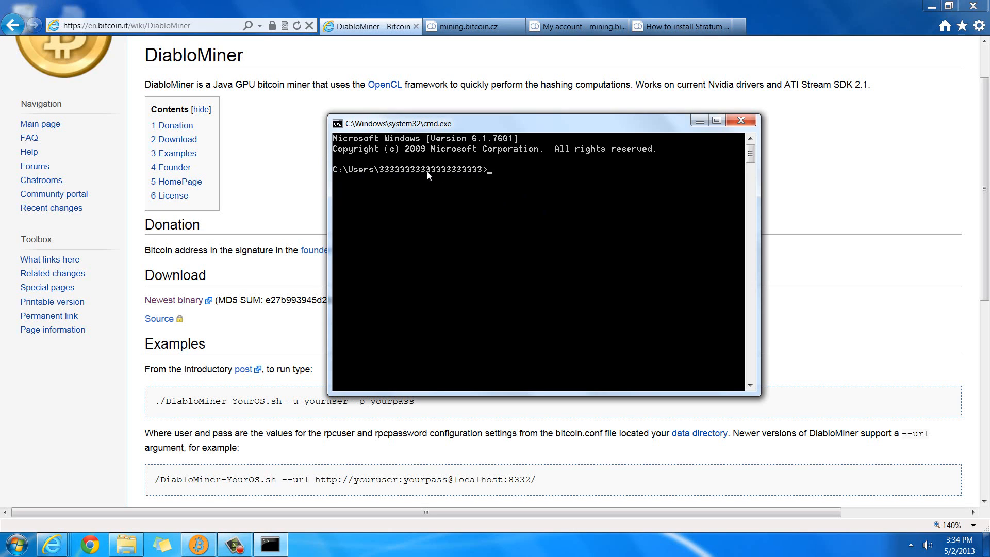
pyautogui.moveTo(482, 176)
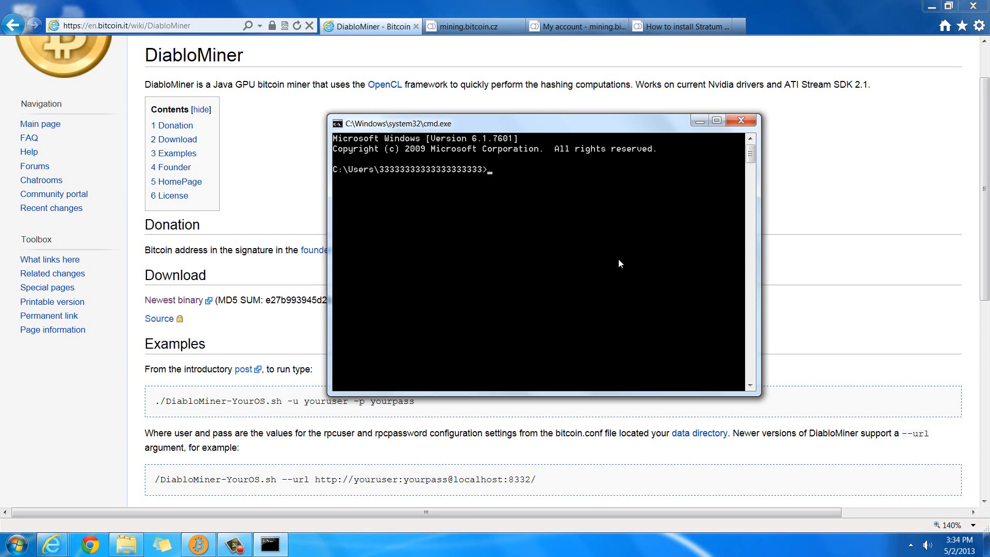
pyautogui.write('cd')
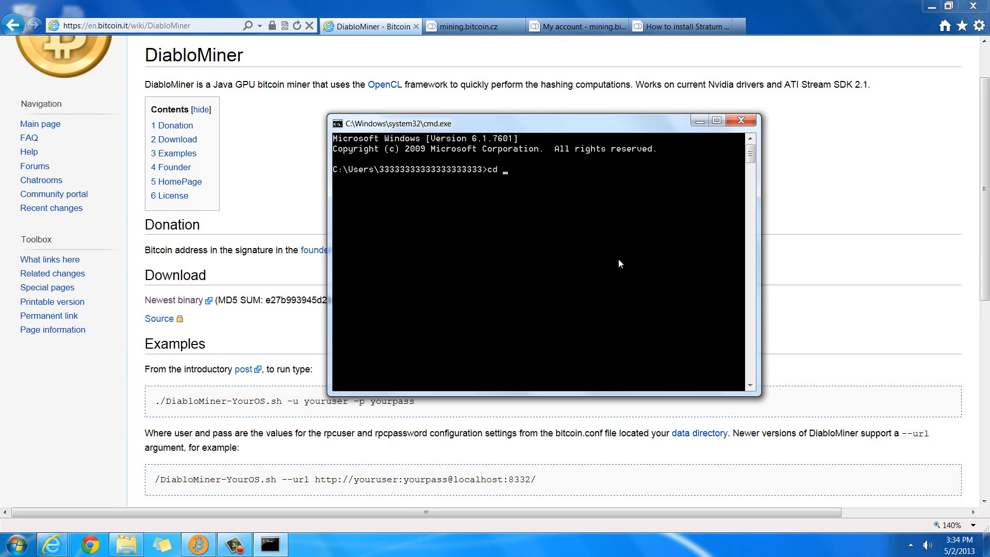
pyautogui.write('Downloads')
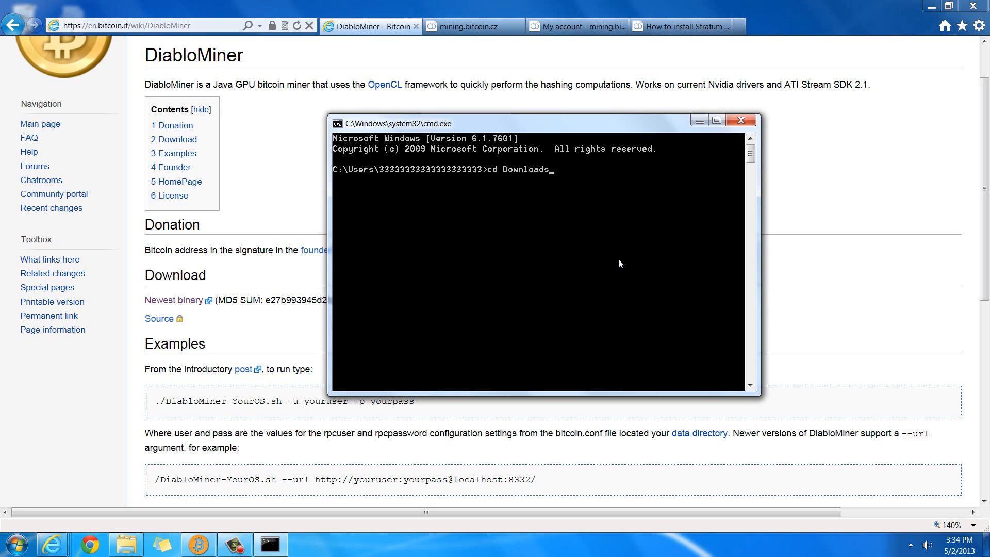
pyautogui.moveTo(357, 170)
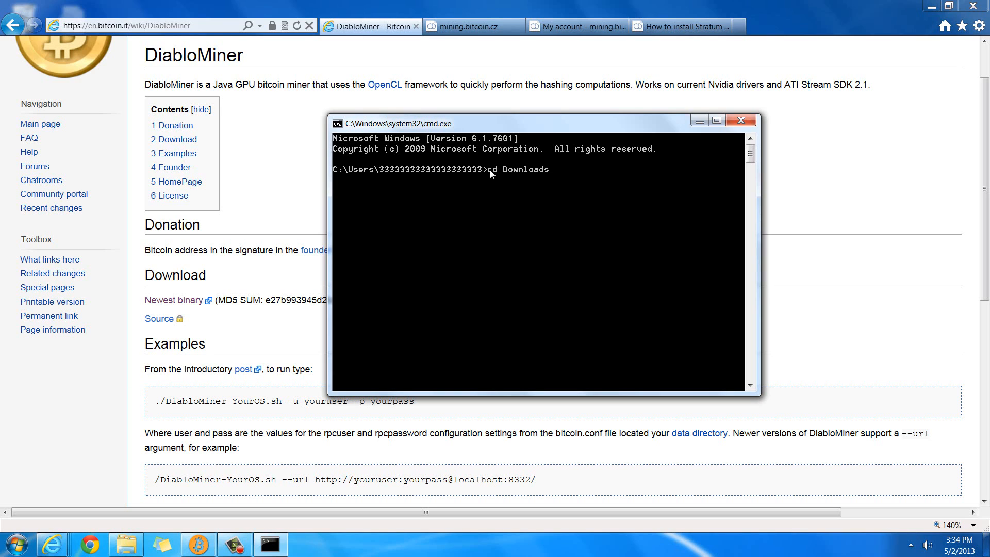
pyautogui.write('\\')
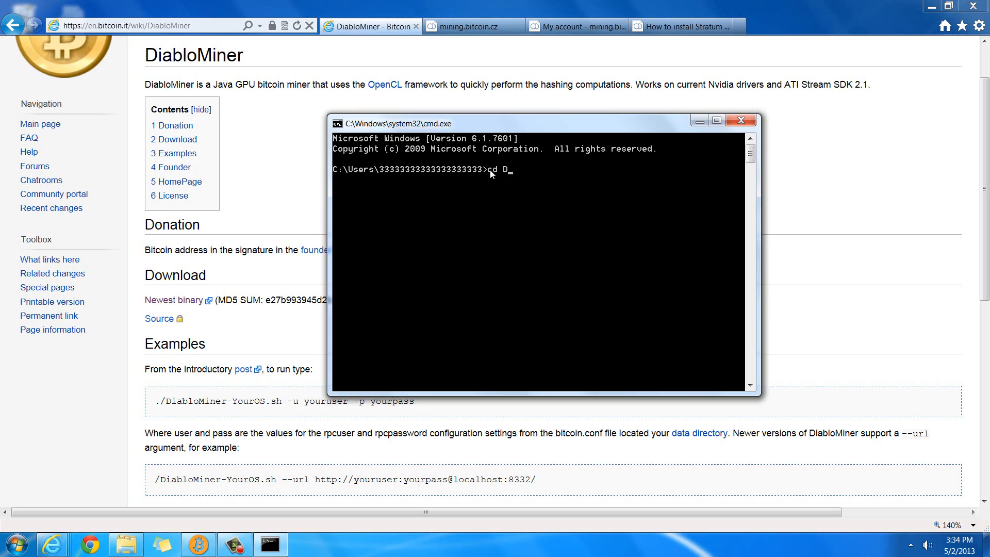
pyautogui.write('eskt')
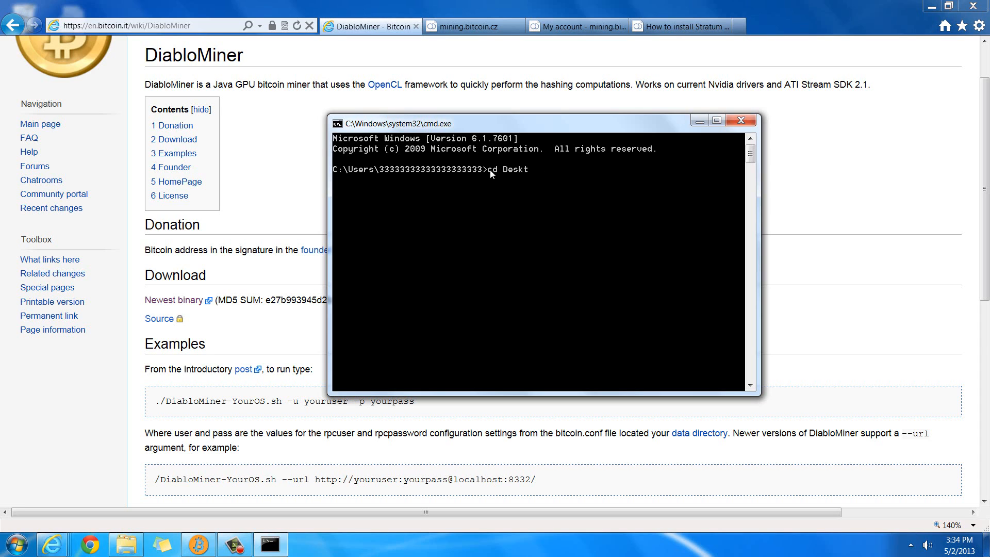
pyautogui.write('ownload')
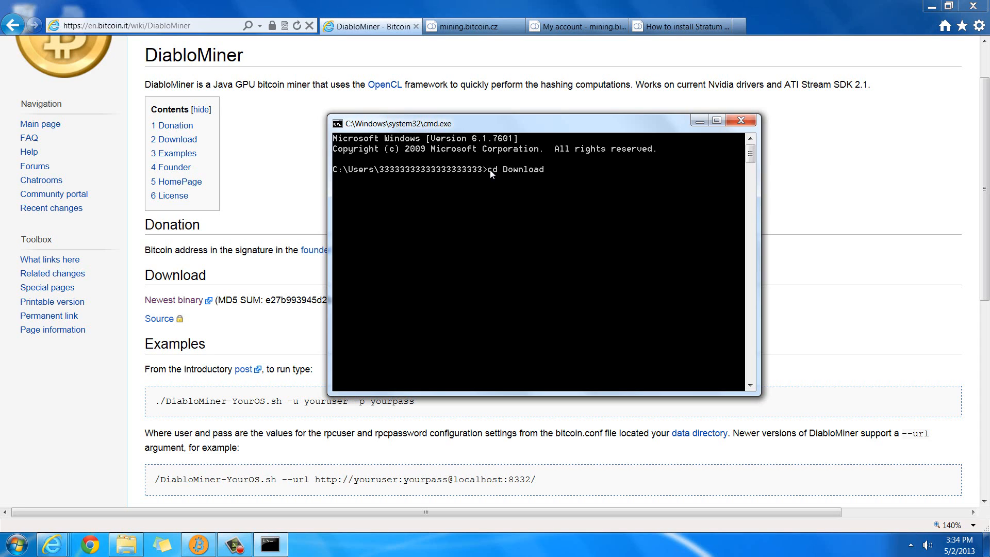
pyautogui.write('s')
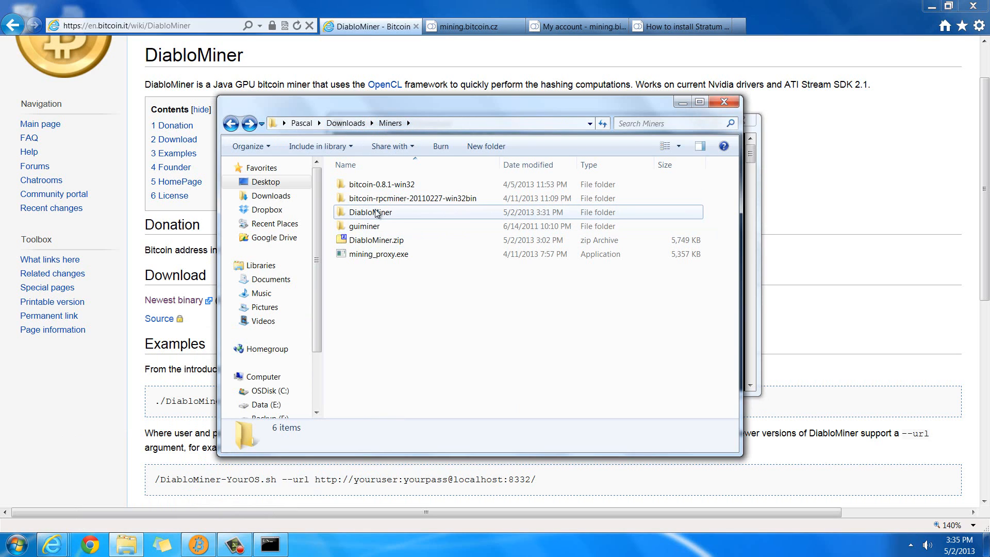
pyautogui.click(369, 212)
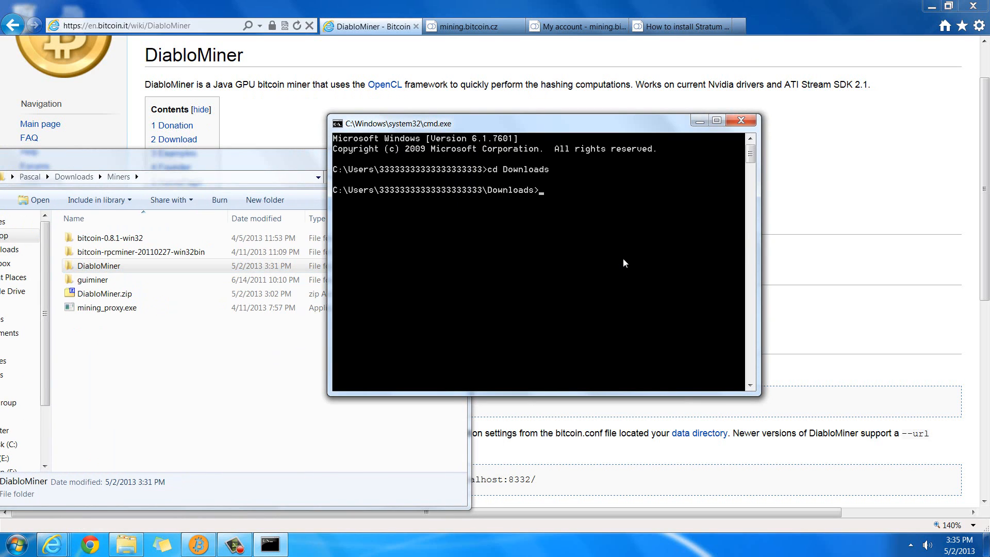
pyautogui.write('cd')
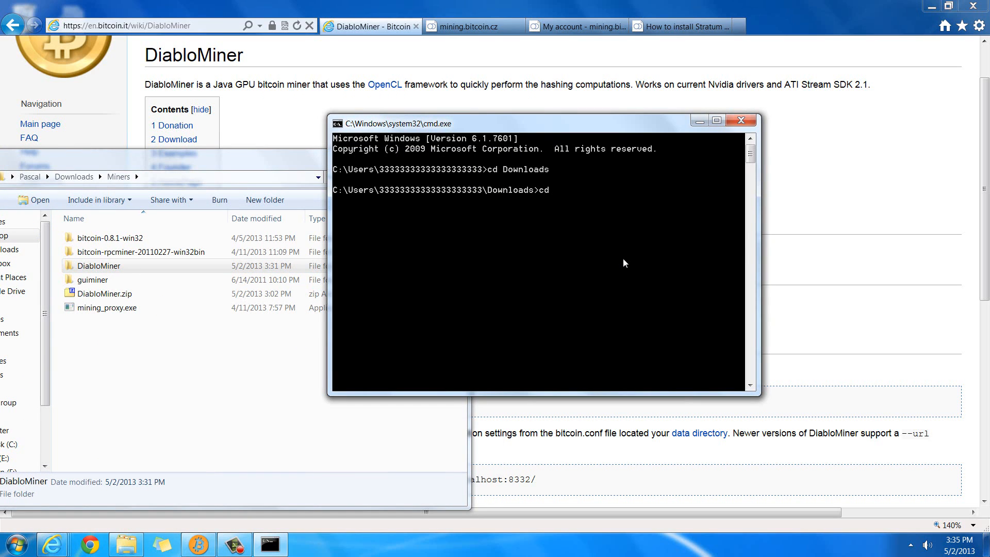
pyautogui.write('miners')
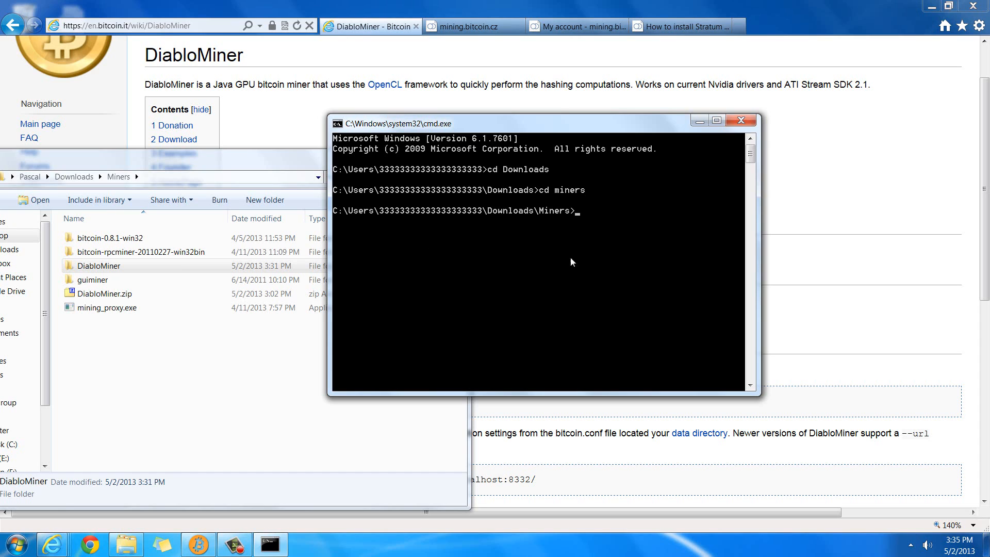
pyautogui.moveTo(541, 214)
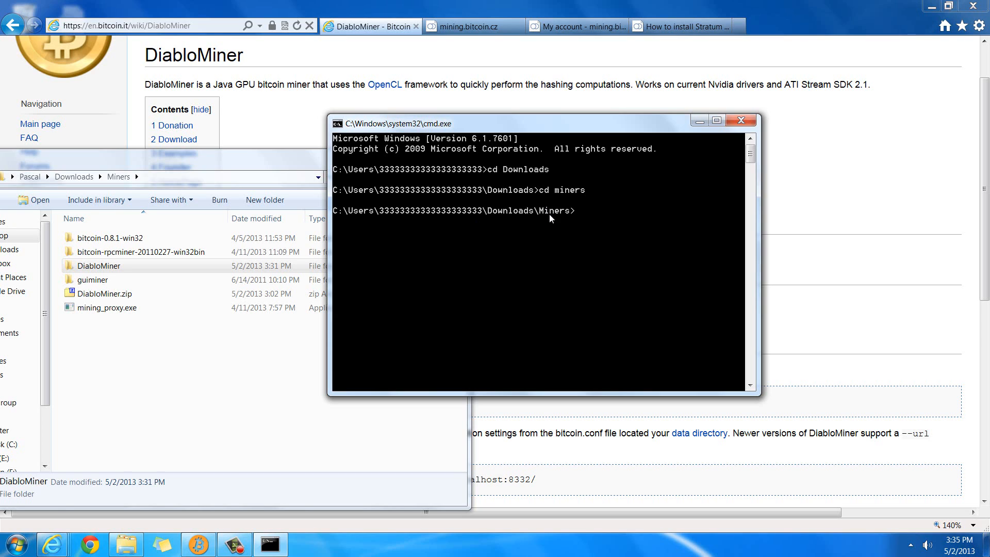
pyautogui.moveTo(594, 211)
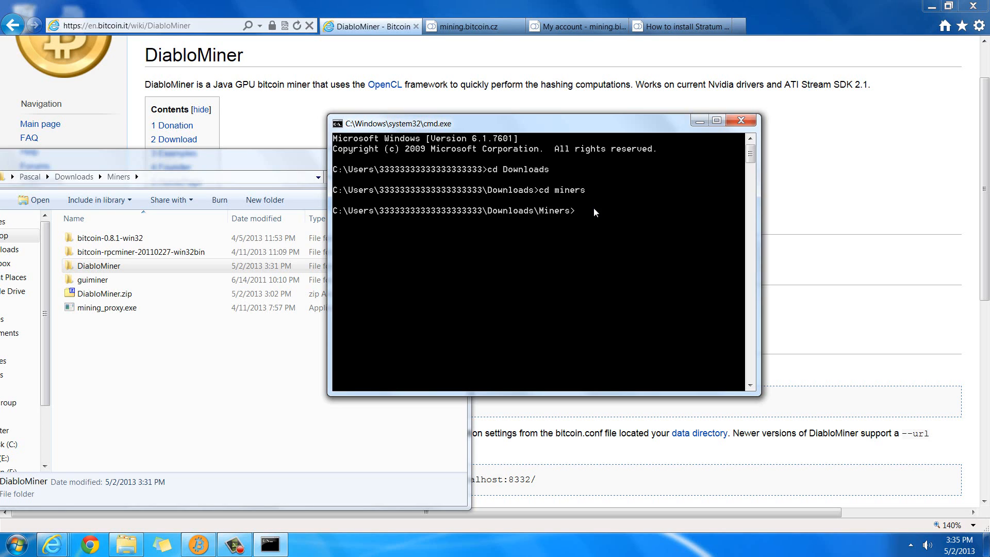
pyautogui.moveTo(569, 217)
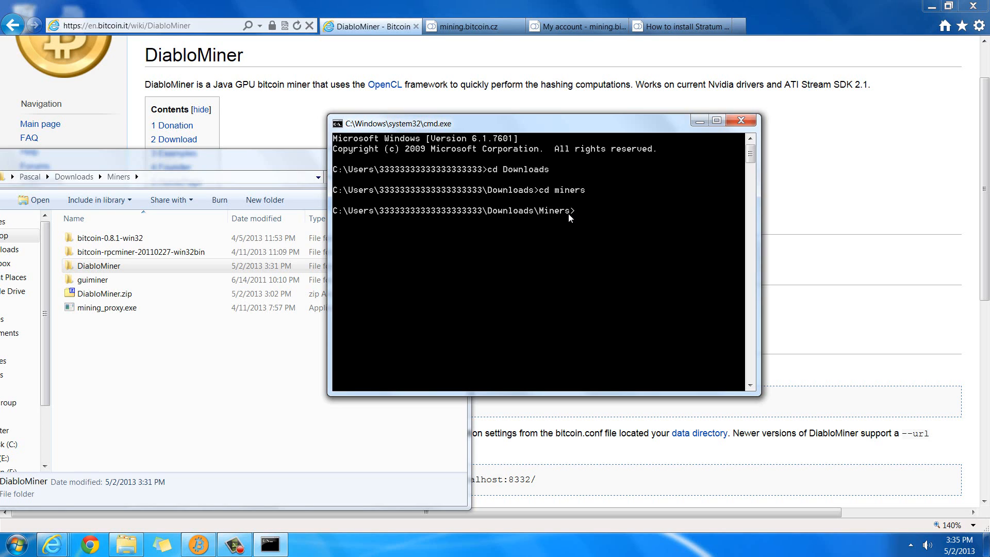
pyautogui.moveTo(600, 220)
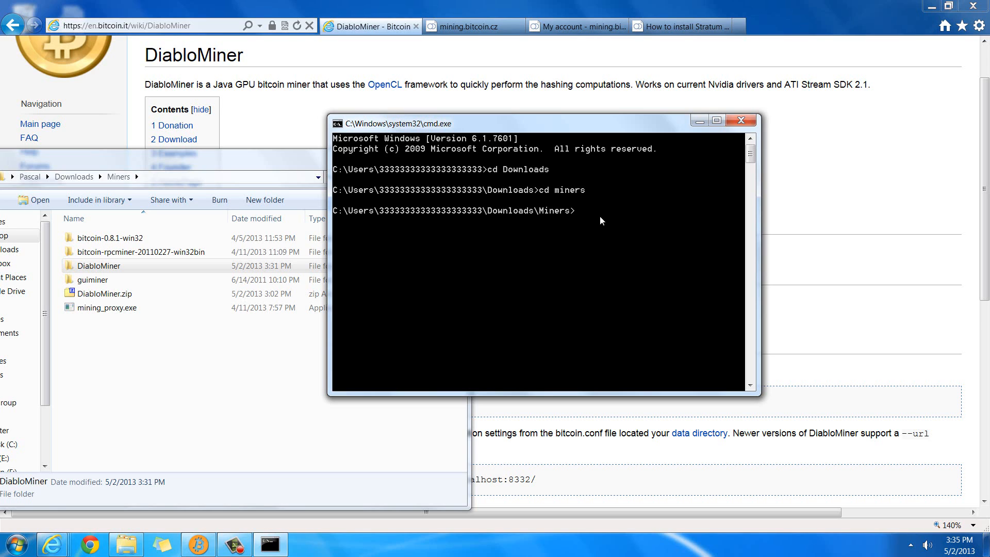
# Step: List the Miners folder with dir and change into the DiabloMiner folder
pyautogui.write('dir')
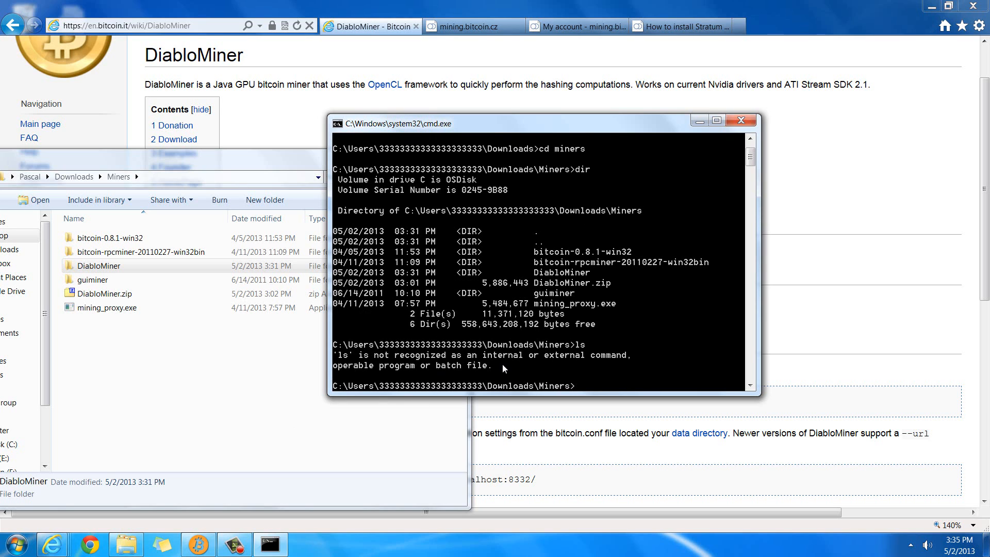
pyautogui.moveTo(530, 365)
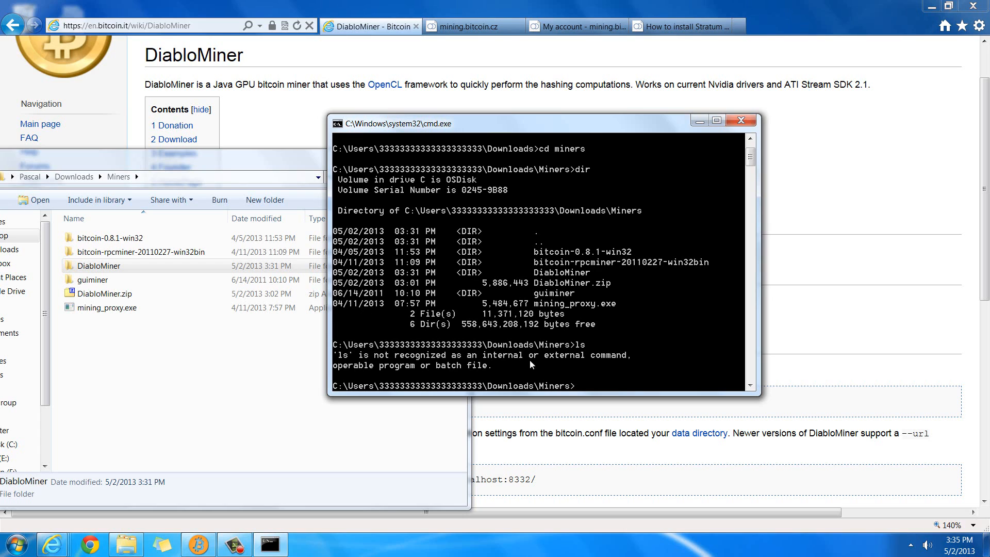
pyautogui.moveTo(597, 331)
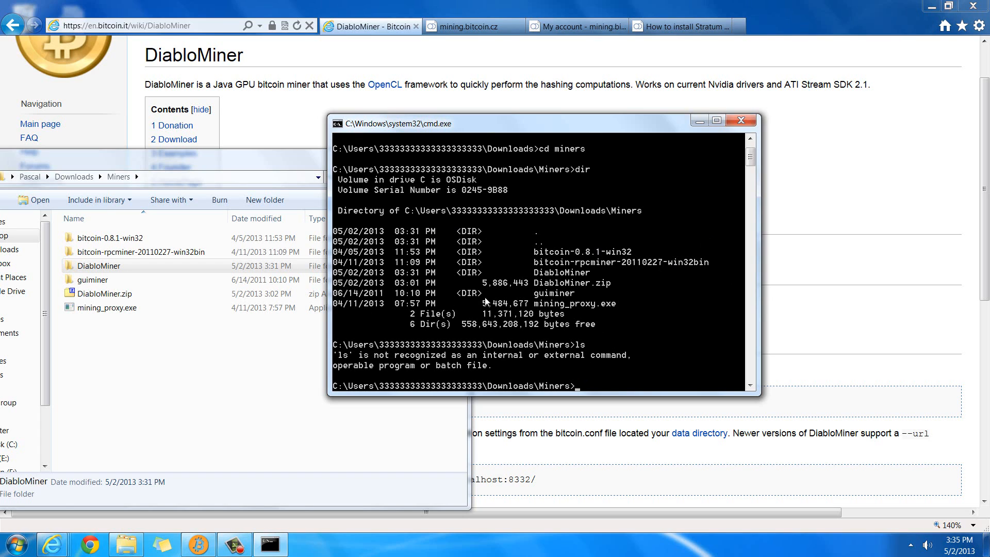
pyautogui.moveTo(517, 290)
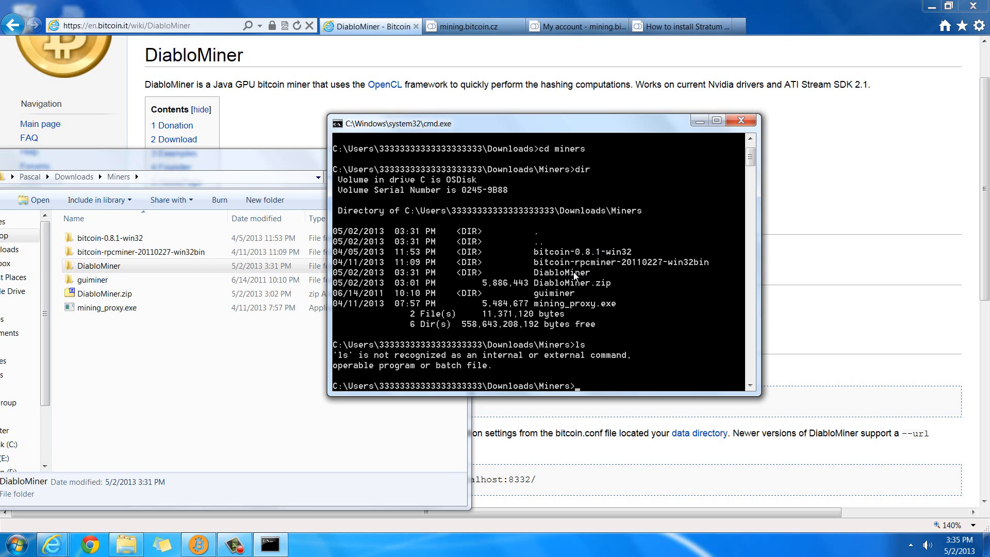
pyautogui.write('cd')
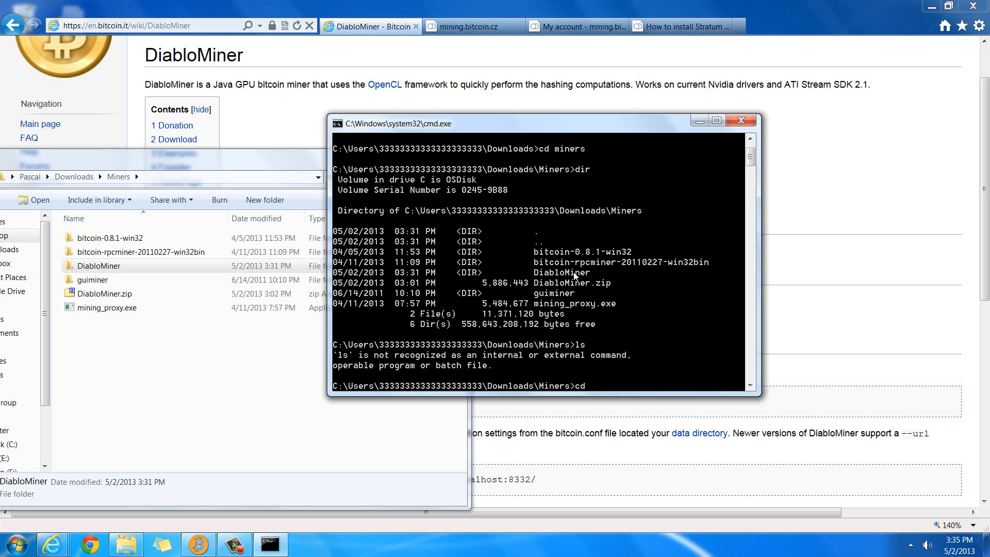
pyautogui.write('DiabloMiner')
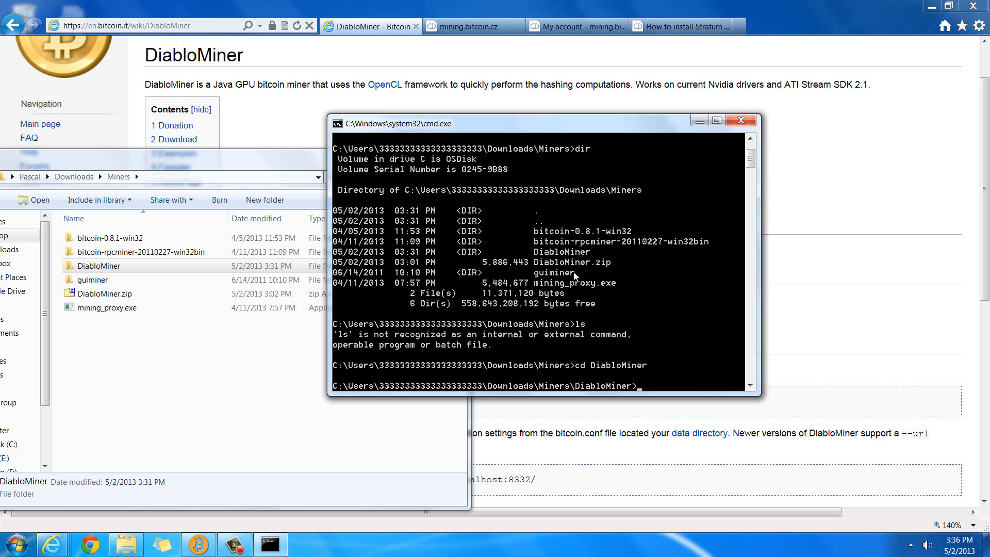
pyautogui.write('d')
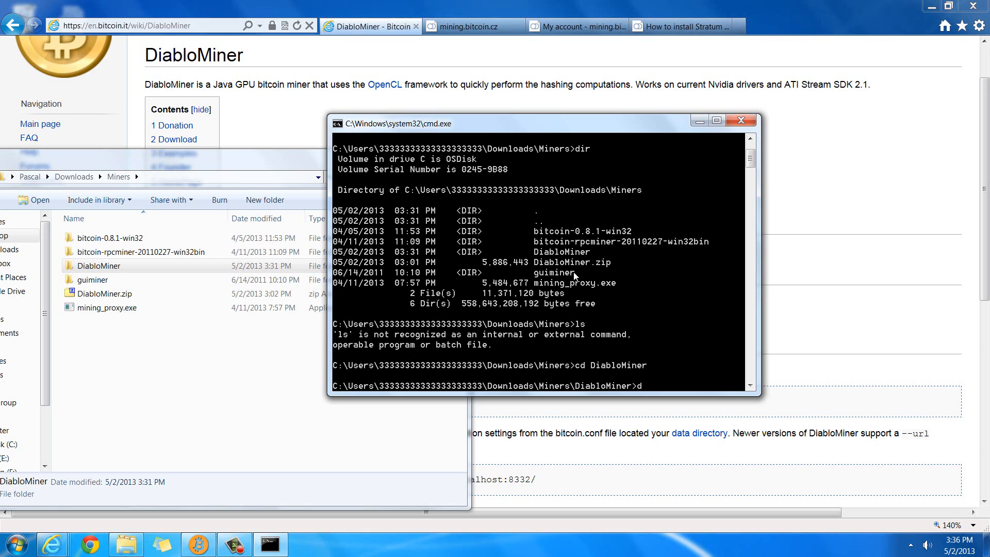
pyautogui.press('Return')
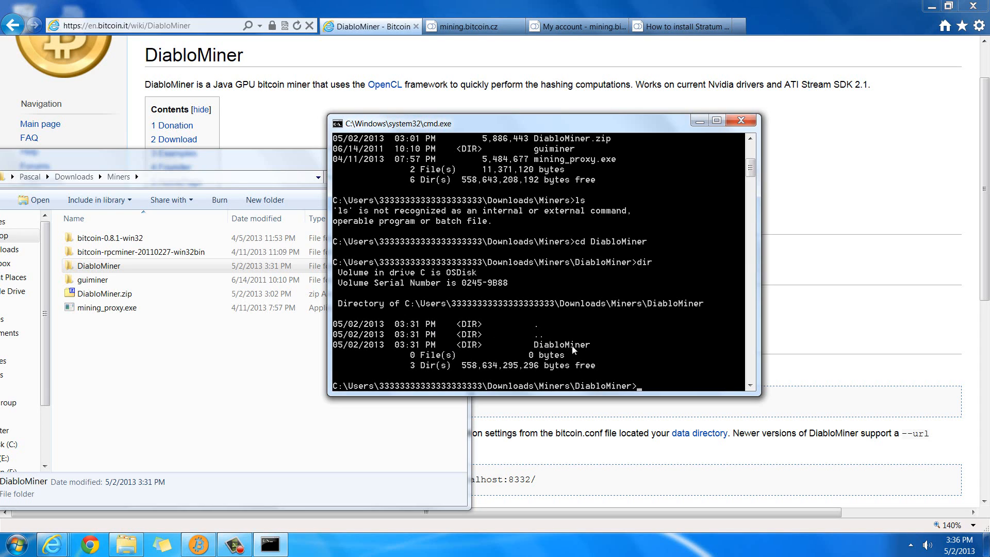
pyautogui.moveTo(613, 325)
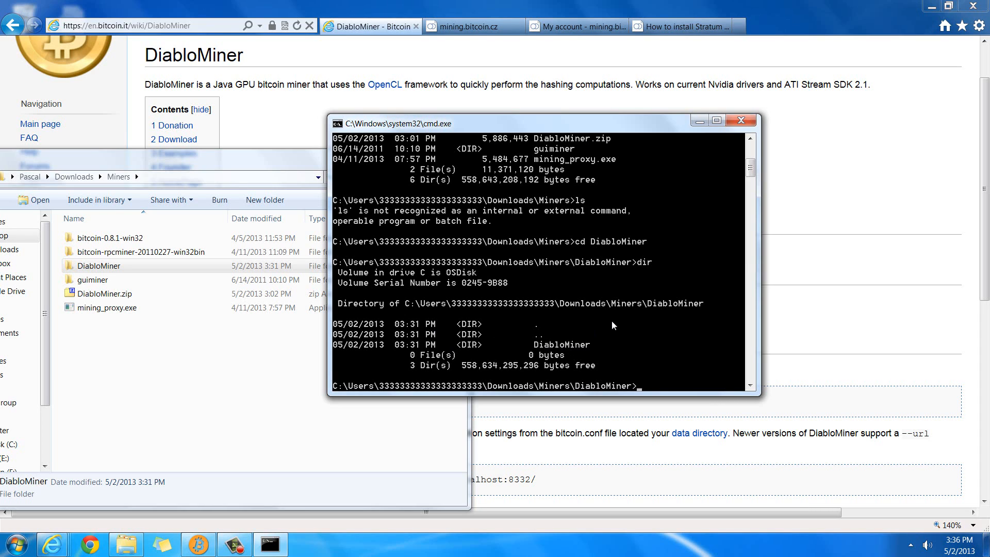
# Step: Change into the inner DiabloMiner folder nested inside it
pyautogui.write('cd D')
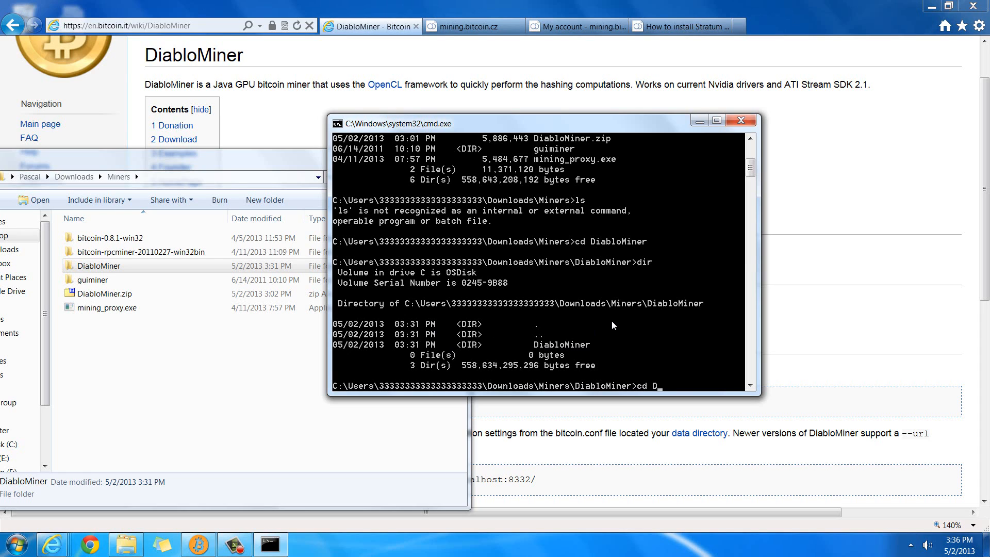
pyautogui.write('iabloMi')
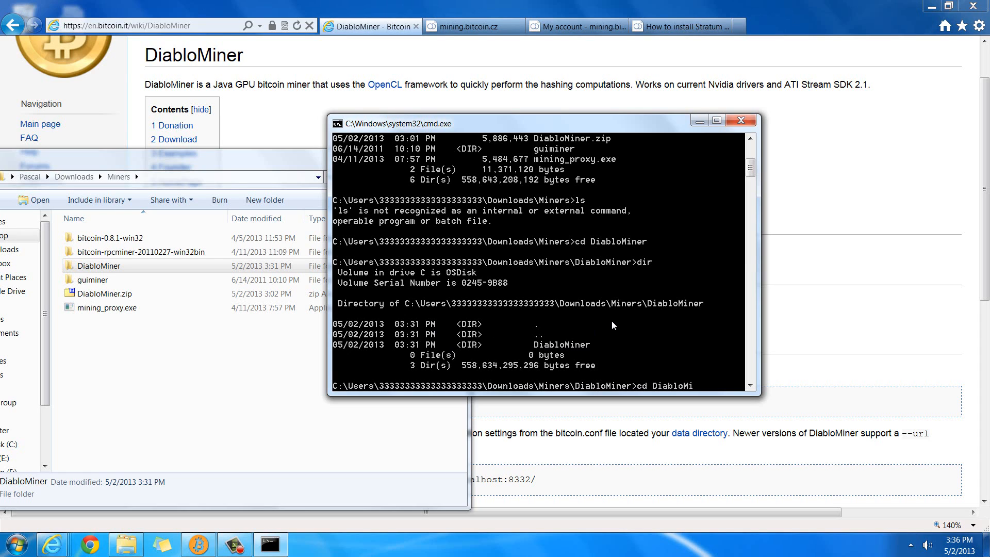
pyautogui.write('ner')
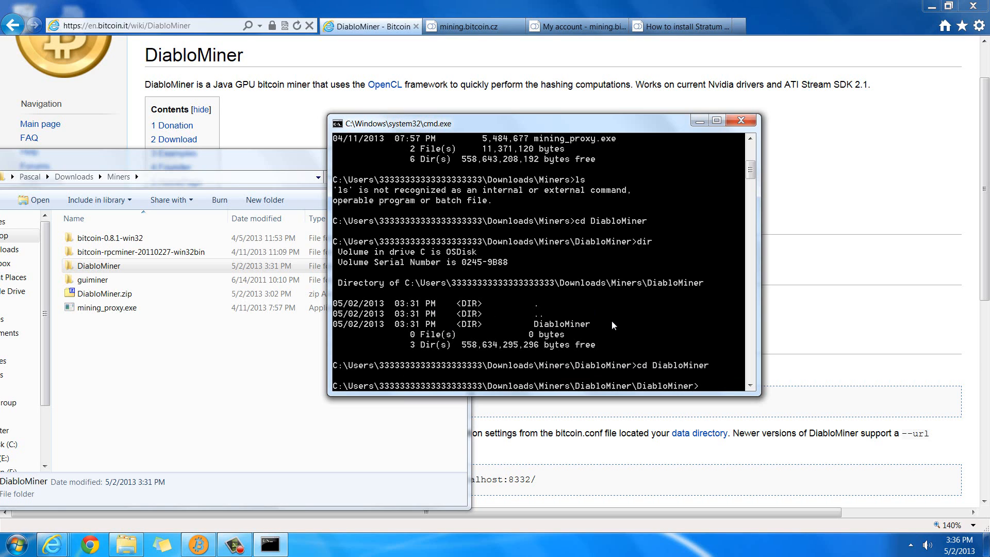
# Step: List the inner folder showing DiabloMiner-Windows.exe, shell scripts, LICENSE, README.md and target
pyautogui.write('dir')
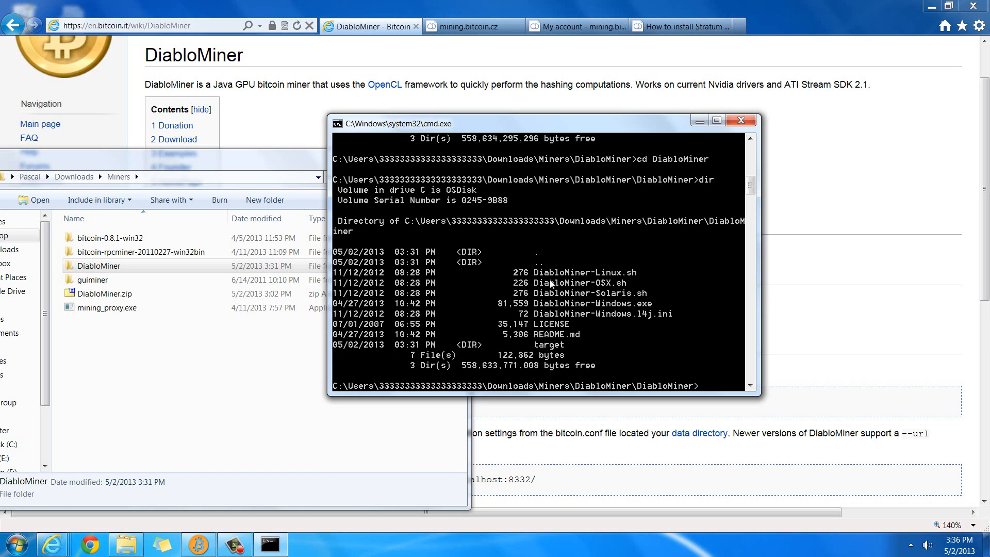
pyautogui.moveTo(524, 306)
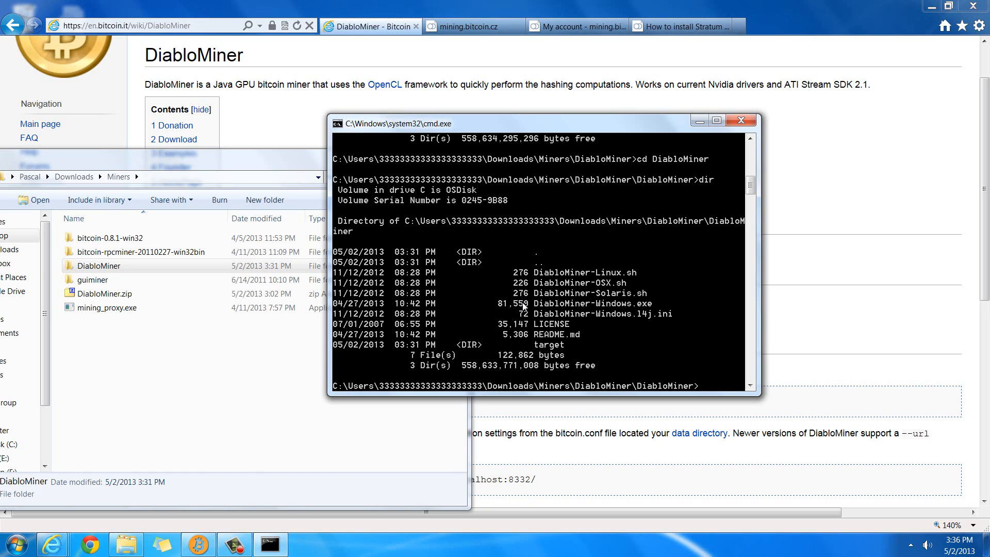
pyautogui.moveTo(596, 310)
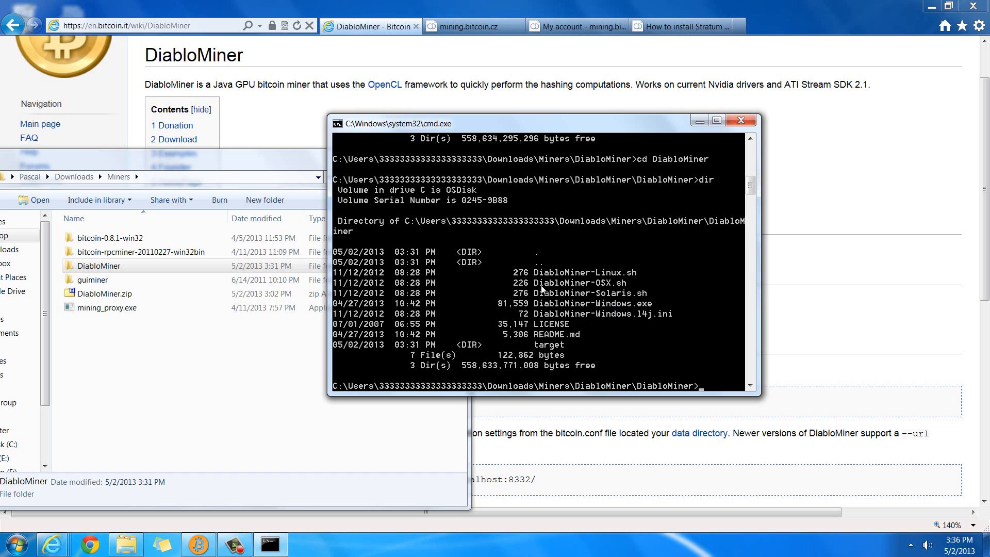
pyautogui.moveTo(600, 285)
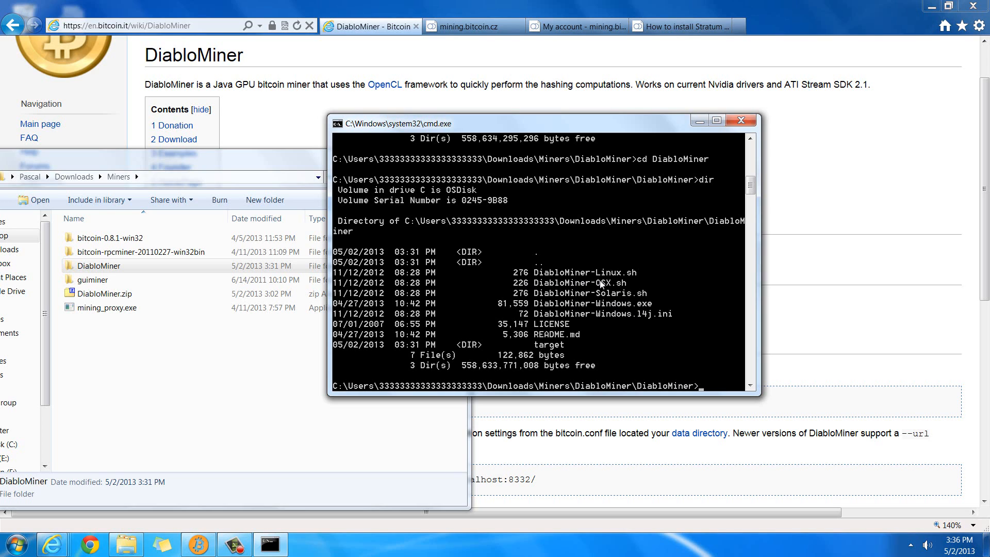
pyautogui.moveTo(626, 325)
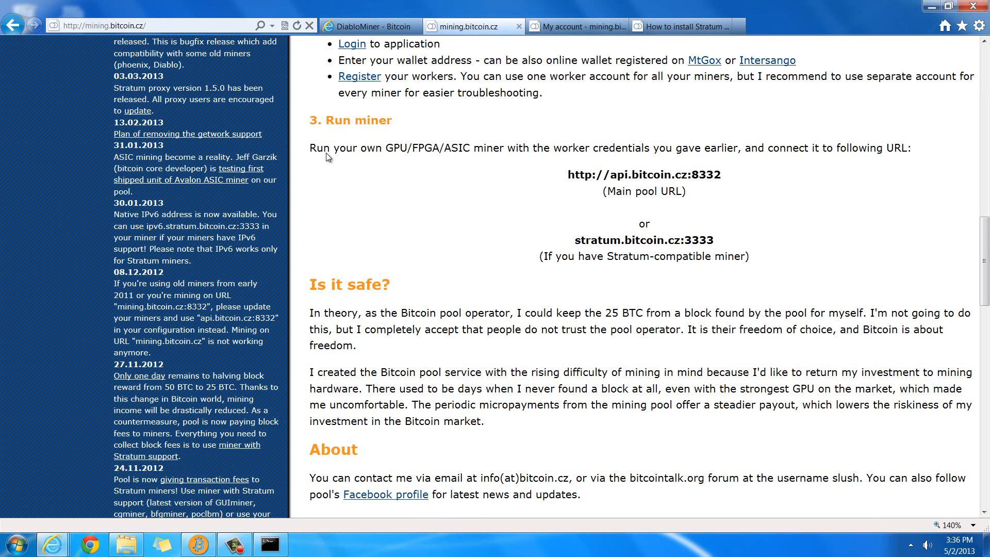
# Step: Pick out the main pool address api.bitcoin.cz:8332 from the Run miner instructions
pyautogui.moveTo(566, 174); pyautogui.dragTo(633, 192)
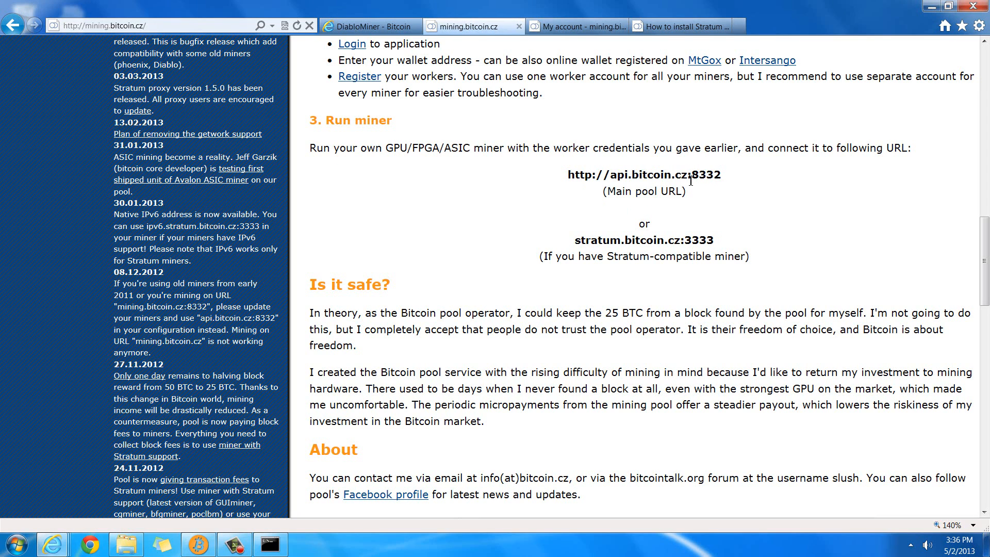
pyautogui.doubleClick(702, 175)
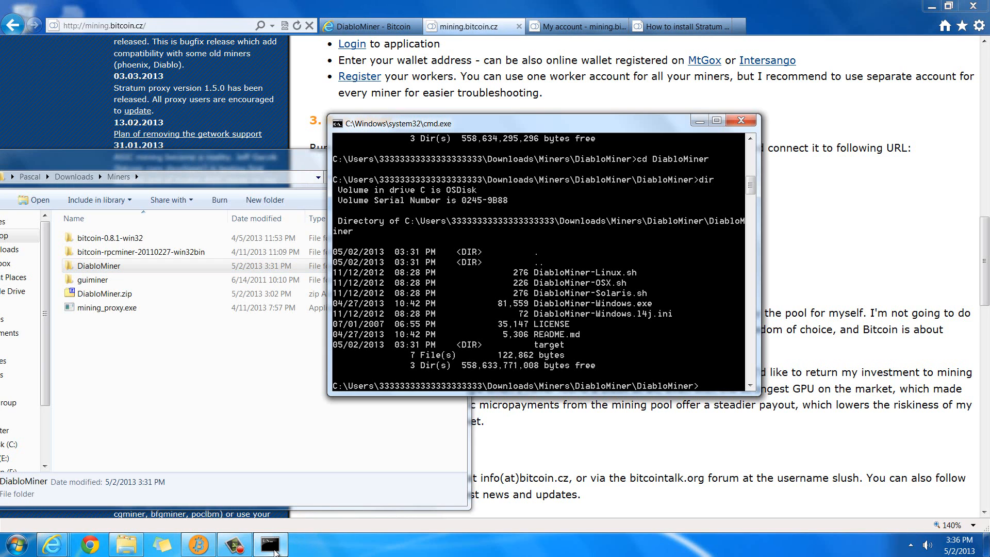
# Step: Go into the inner DiabloMiner folder and edit its README.md with Notepad++
pyautogui.doubleClick(97, 265)
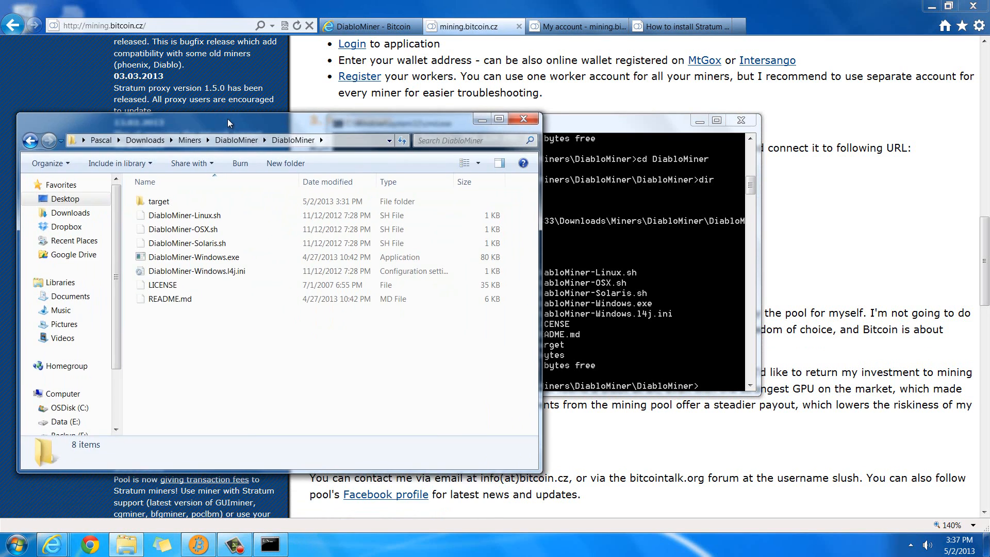
pyautogui.click(170, 299)
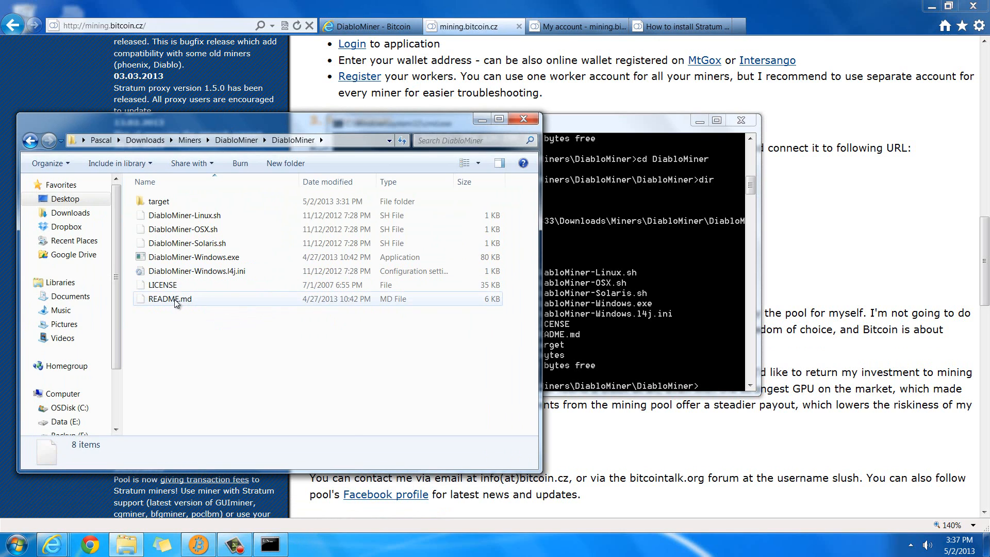
pyautogui.rightClick(176, 299)
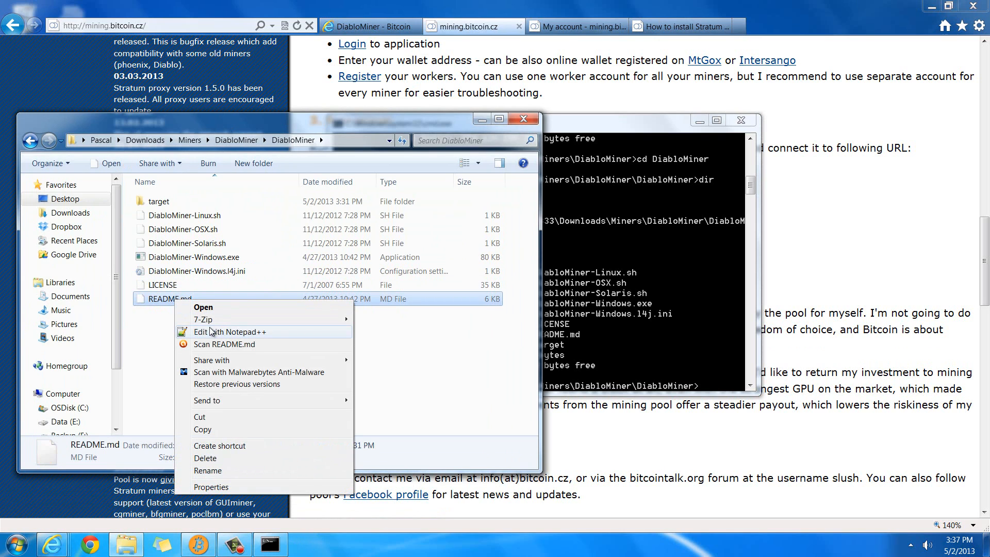
pyautogui.click(232, 331)
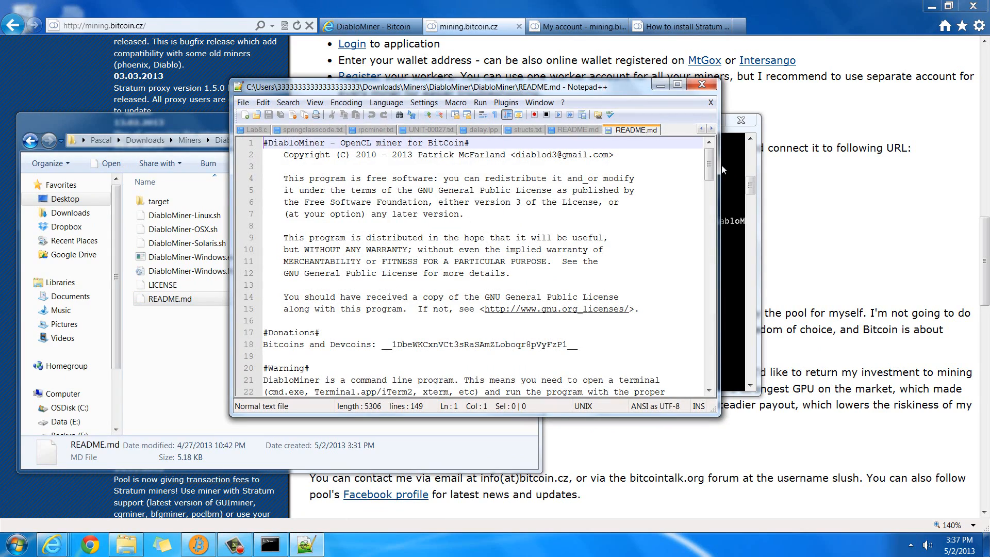
# Step: Scroll the README down to the command line arguments (-u, -p, -o, -r) and return to Command Prompt
pyautogui.scroll(-3)
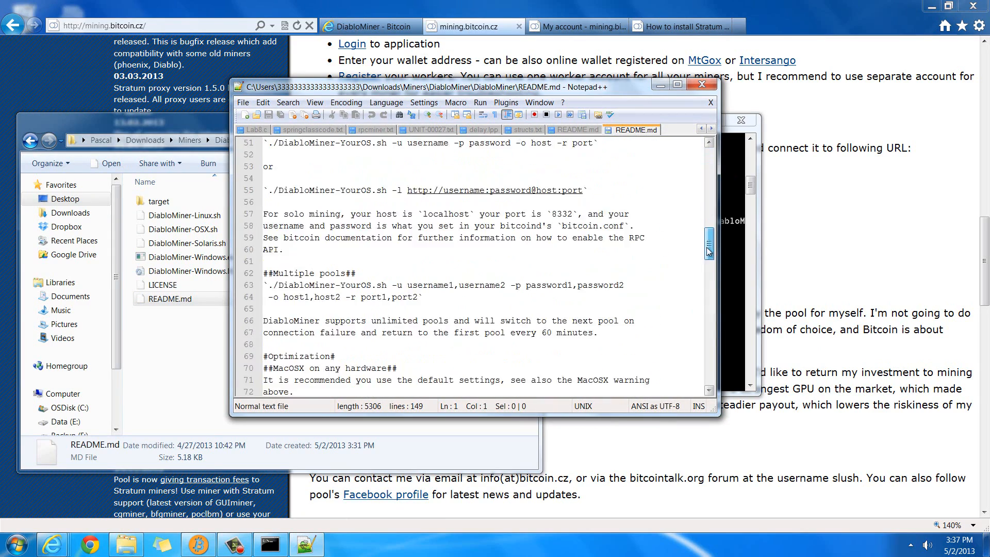
pyautogui.scroll(-3)
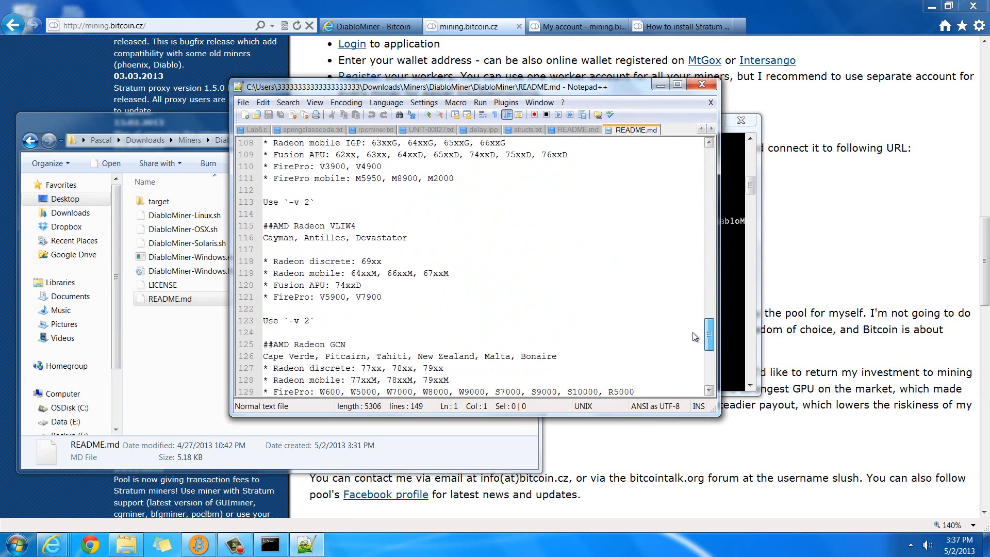
pyautogui.scroll(-3)
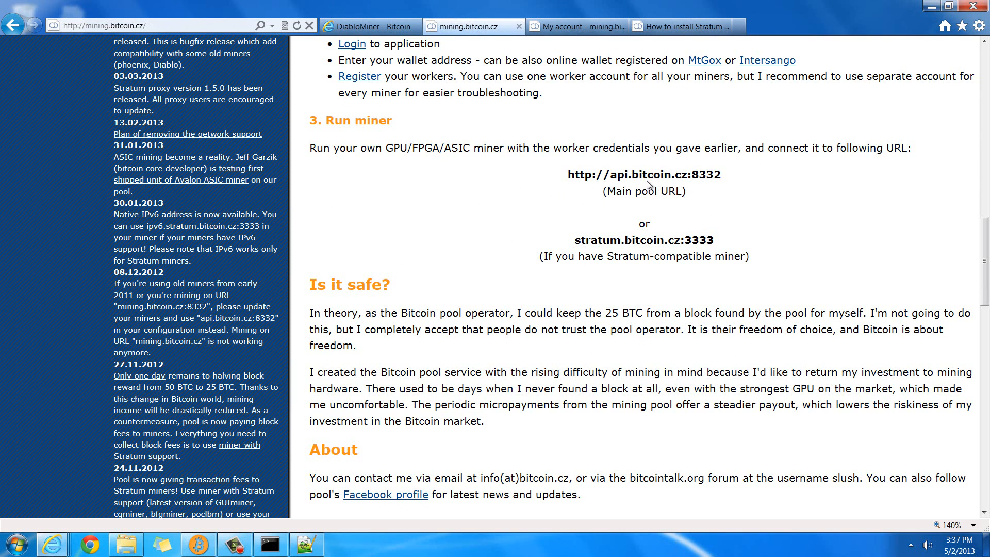
pyautogui.doubleClick(647, 176)
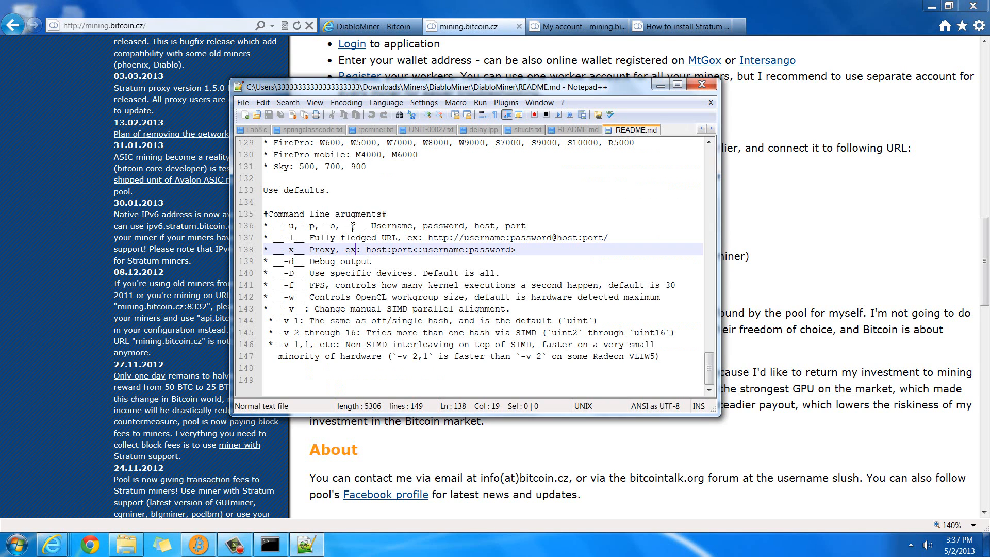
pyautogui.click(701, 84)
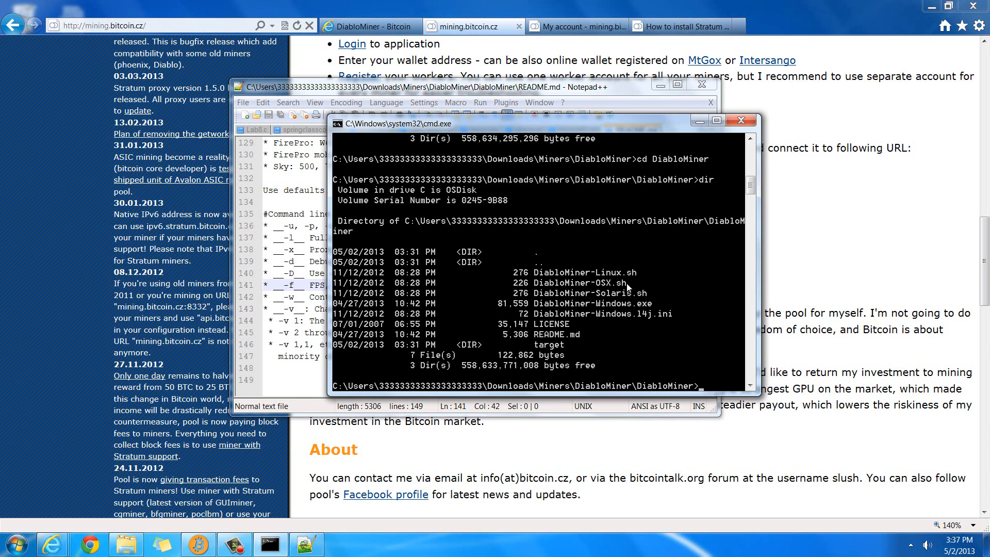
pyautogui.moveTo(726, 296)
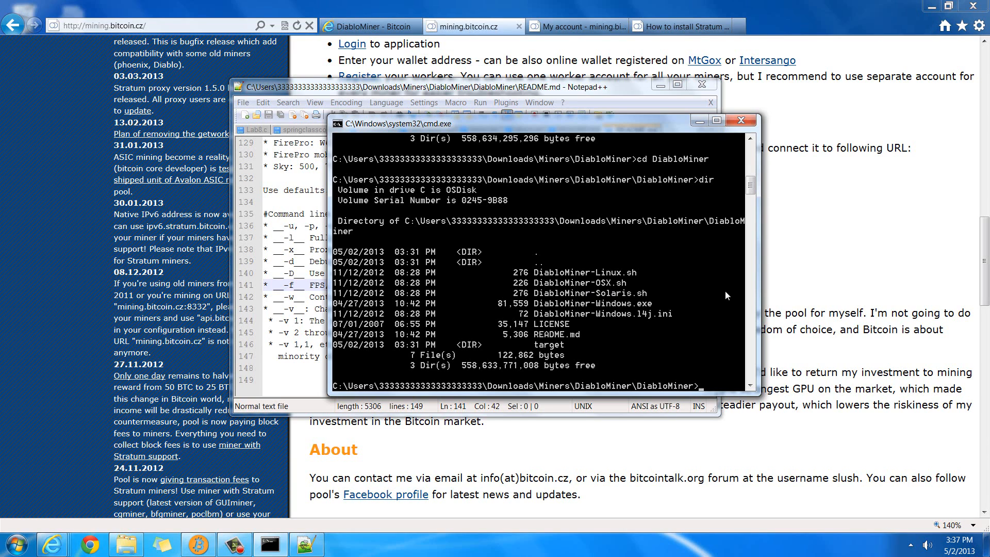
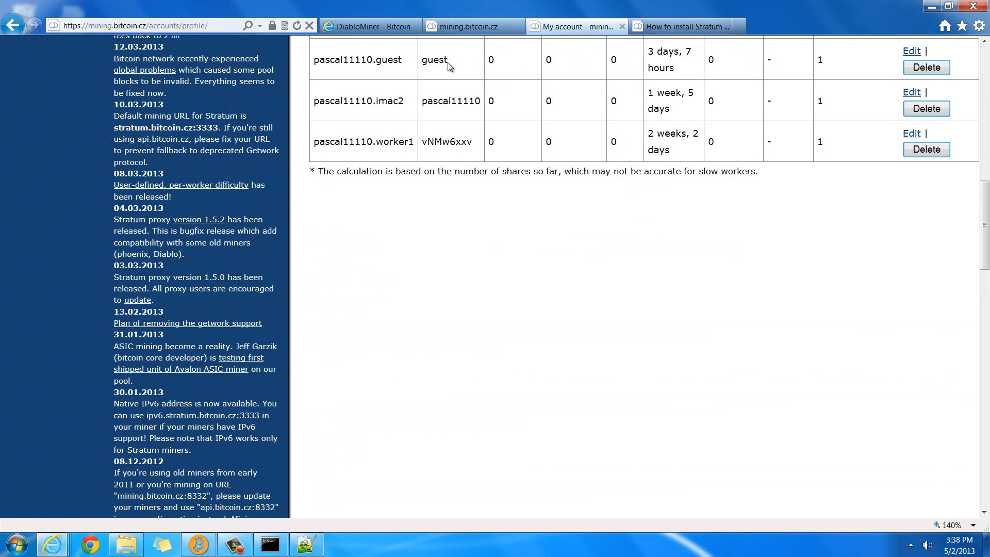
pyautogui.moveTo(508, 265)
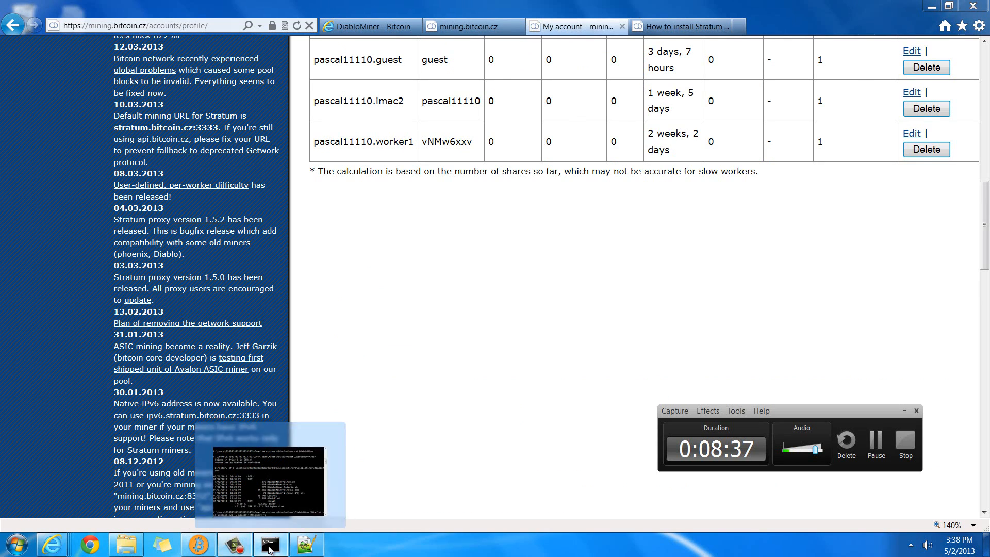
pyautogui.click(270, 543)
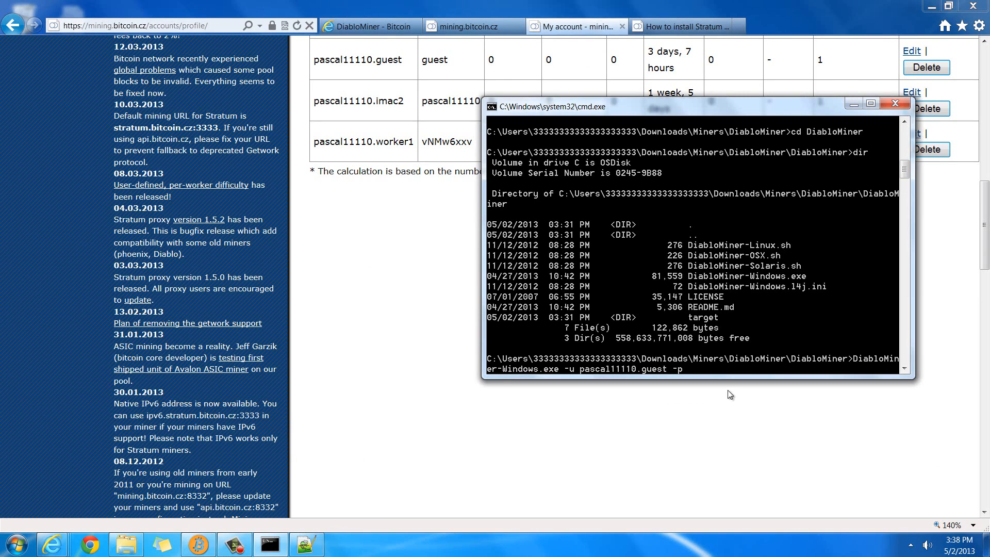
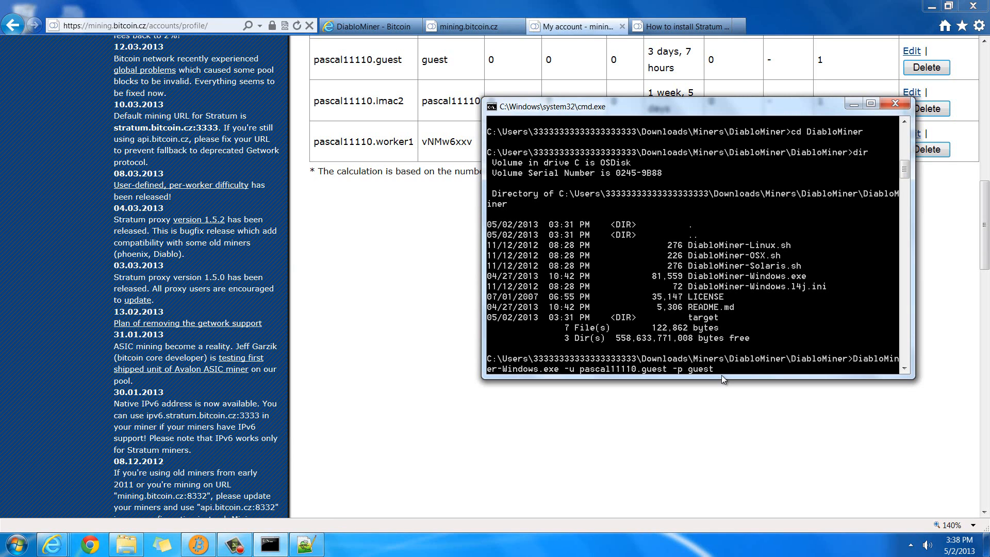
pyautogui.click(307, 544)
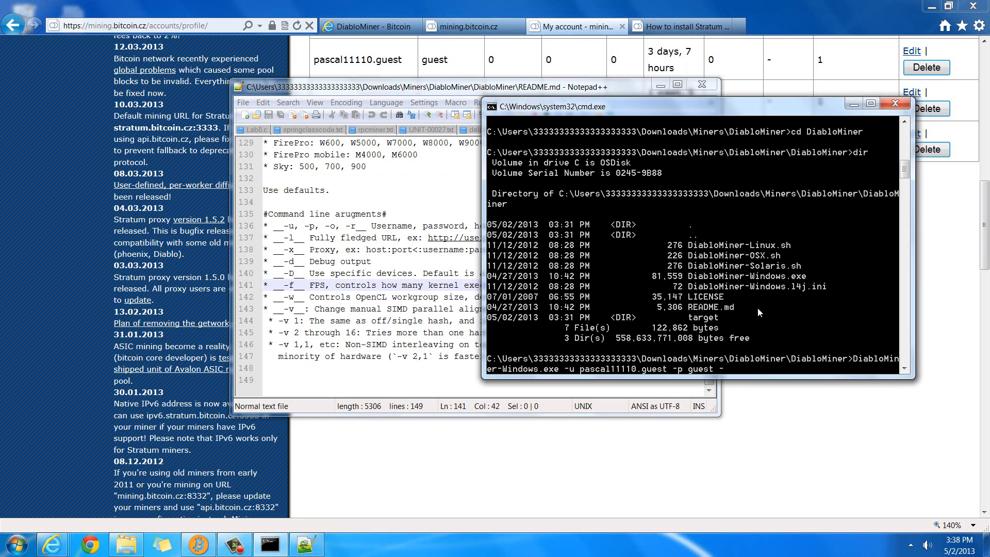
# Step: Complete the command with -o api.bitcoin.cz, -r 8332 and -w 64 and launch the miner
pyautogui.write('o a')
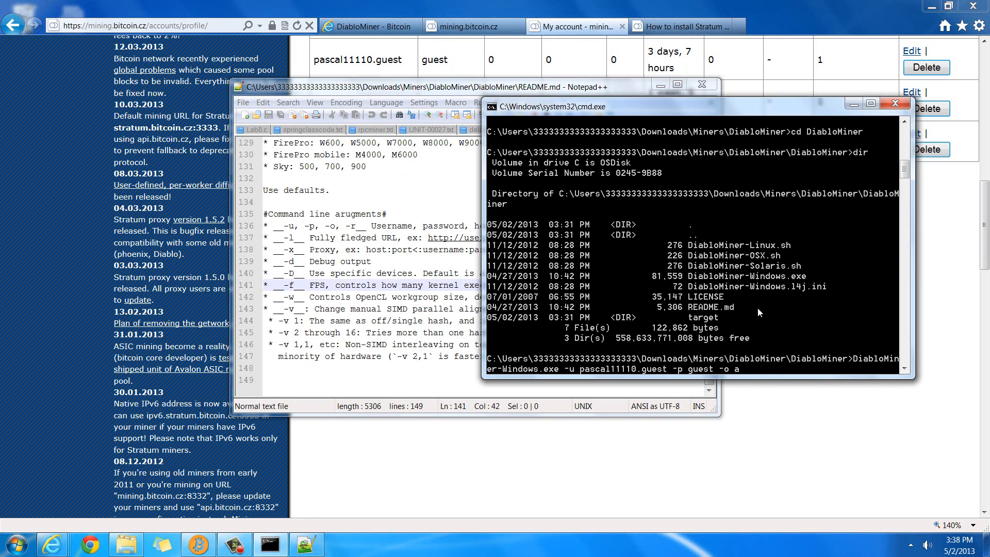
pyautogui.write('pi.bitcoin')
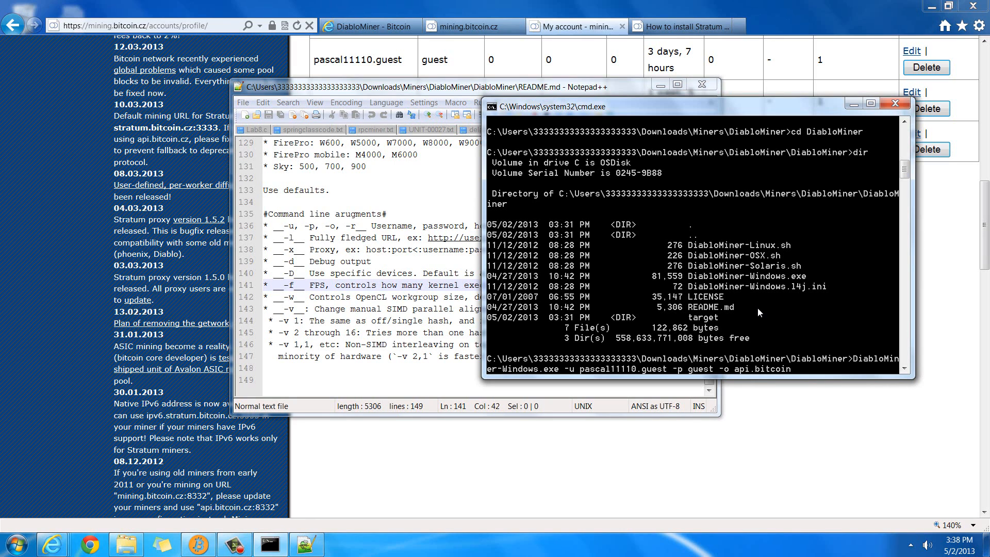
pyautogui.write('.cz')
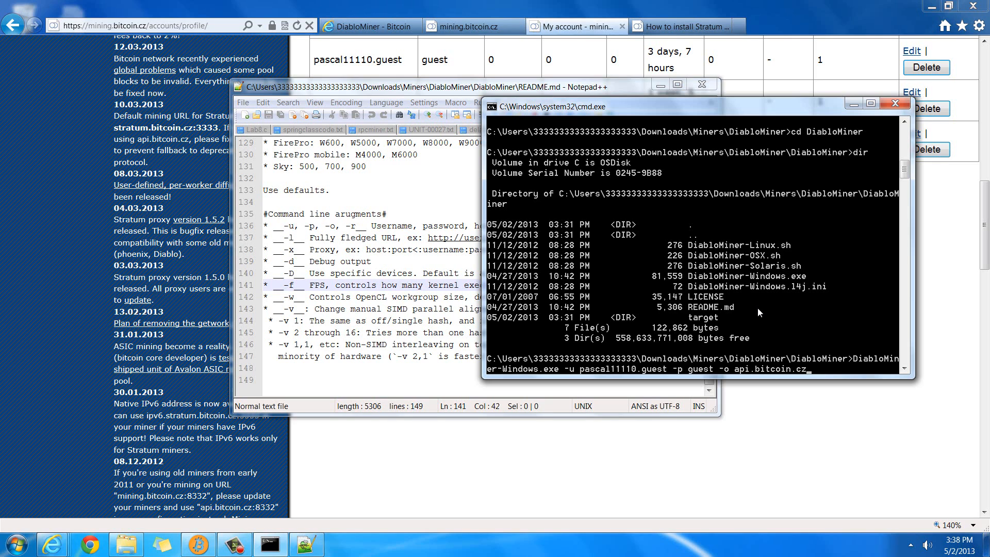
pyautogui.write('-r')
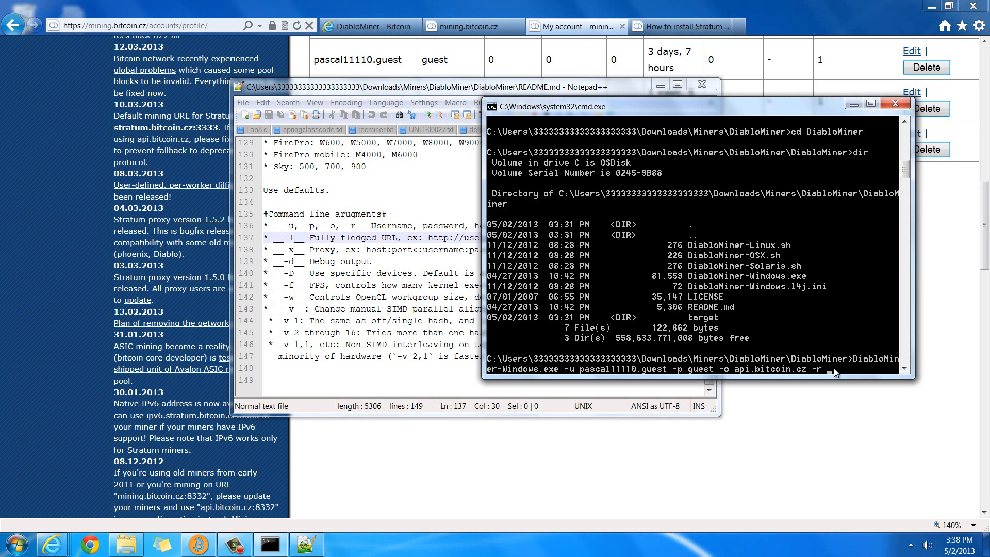
pyautogui.write('8')
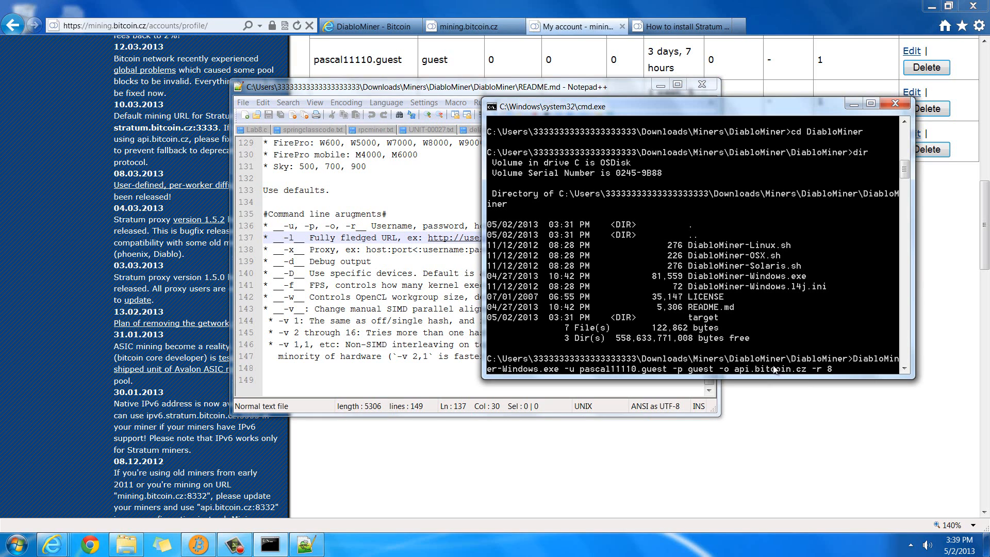
pyautogui.write('332')
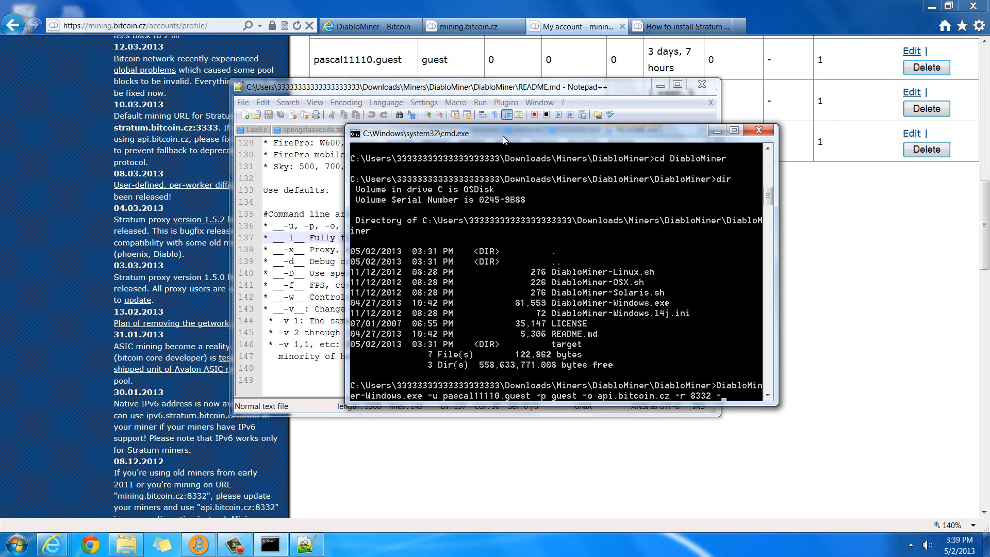
pyautogui.write('-w 64')
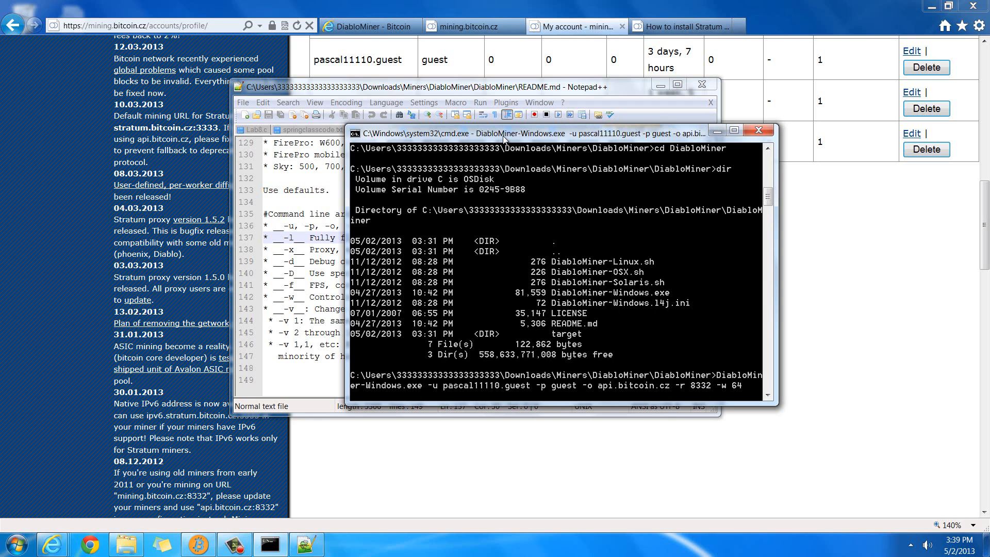
pyautogui.moveTo(499, 240)
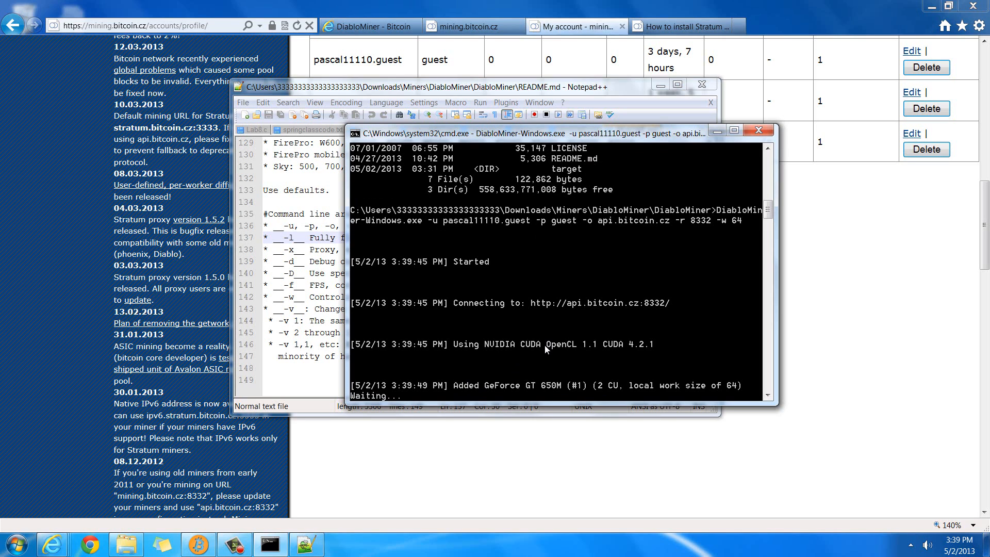
pyautogui.moveTo(523, 349)
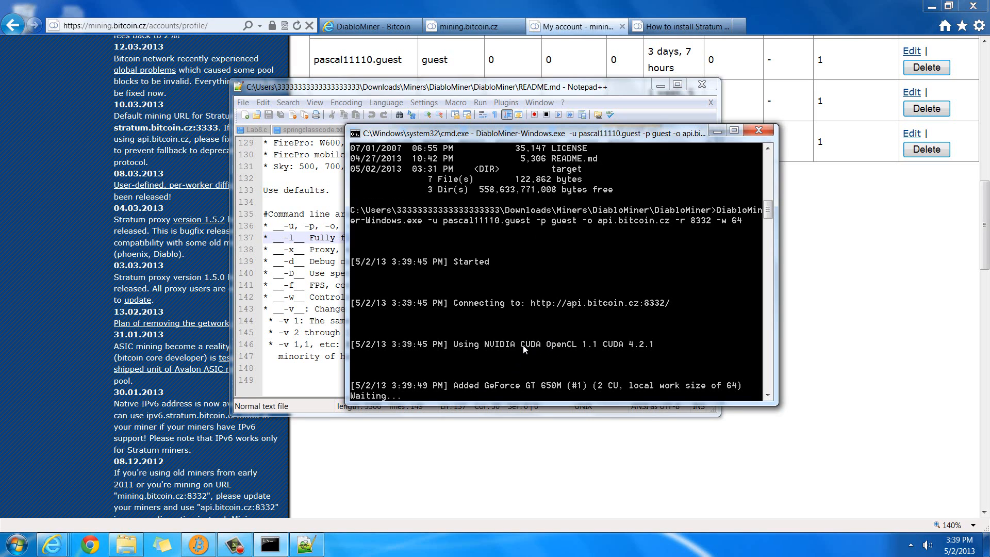
pyautogui.moveTo(567, 348)
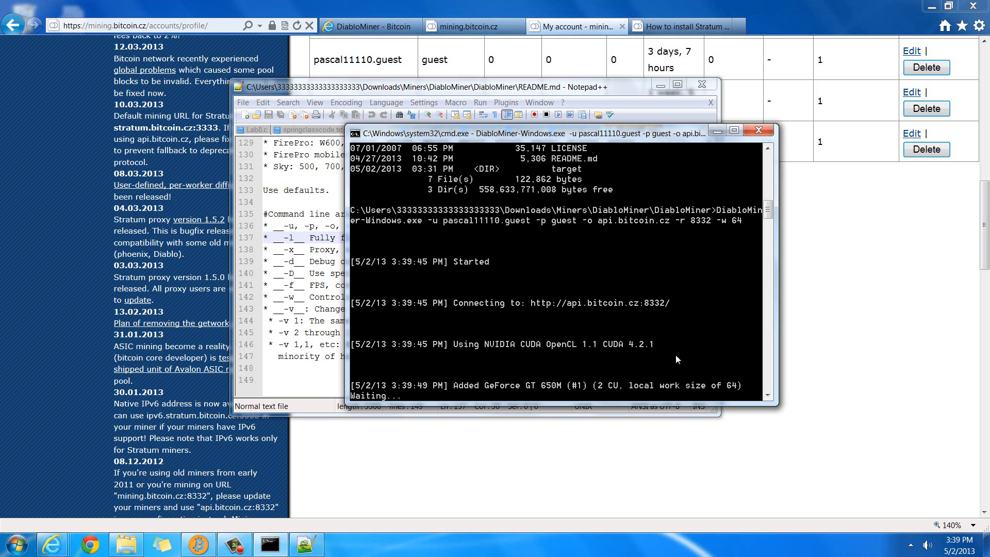
pyautogui.moveTo(496, 347)
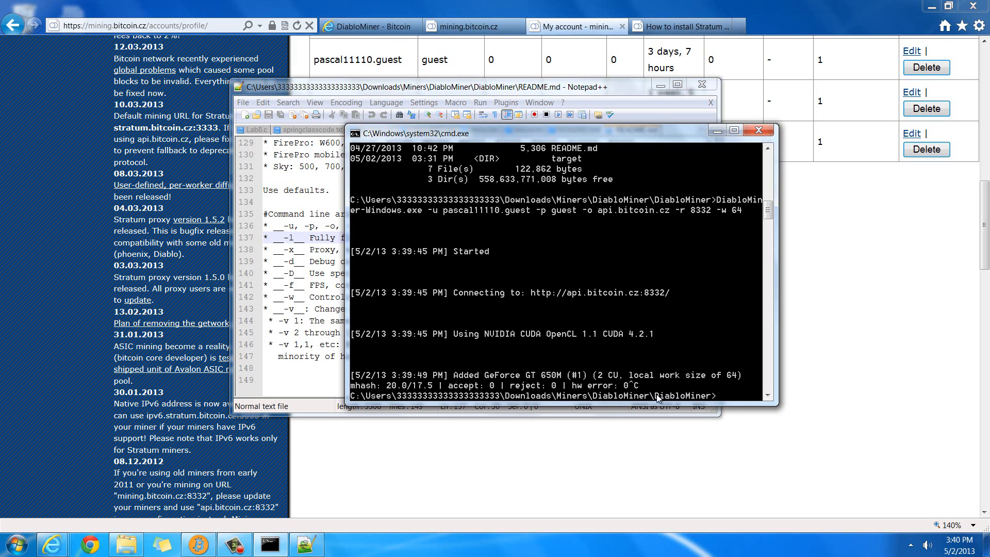
pyautogui.moveTo(599, 327)
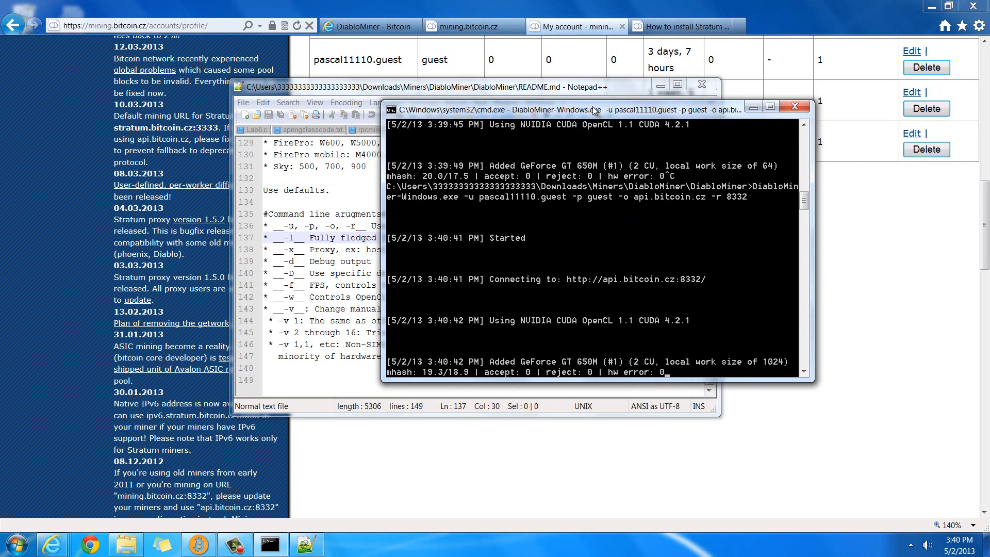
pyautogui.moveTo(529, 150)
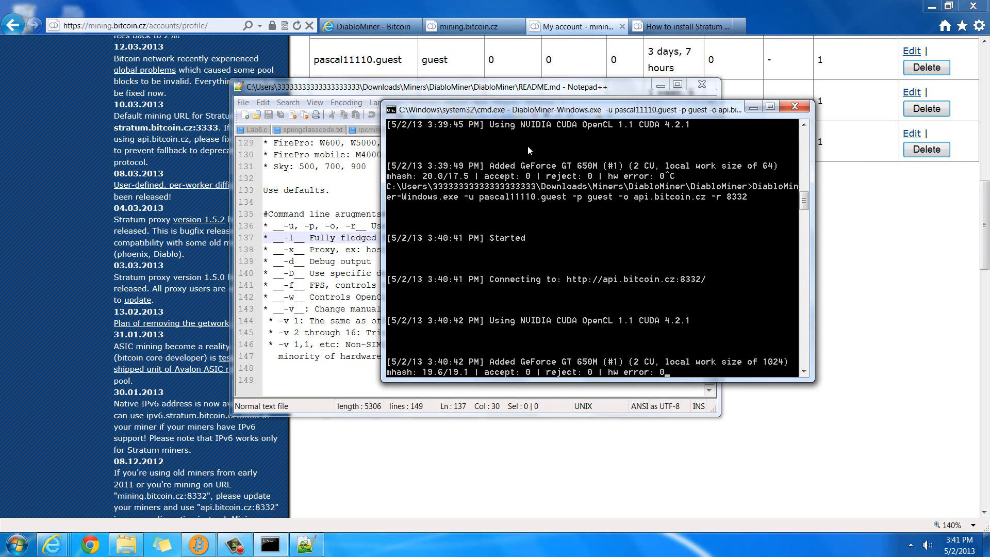